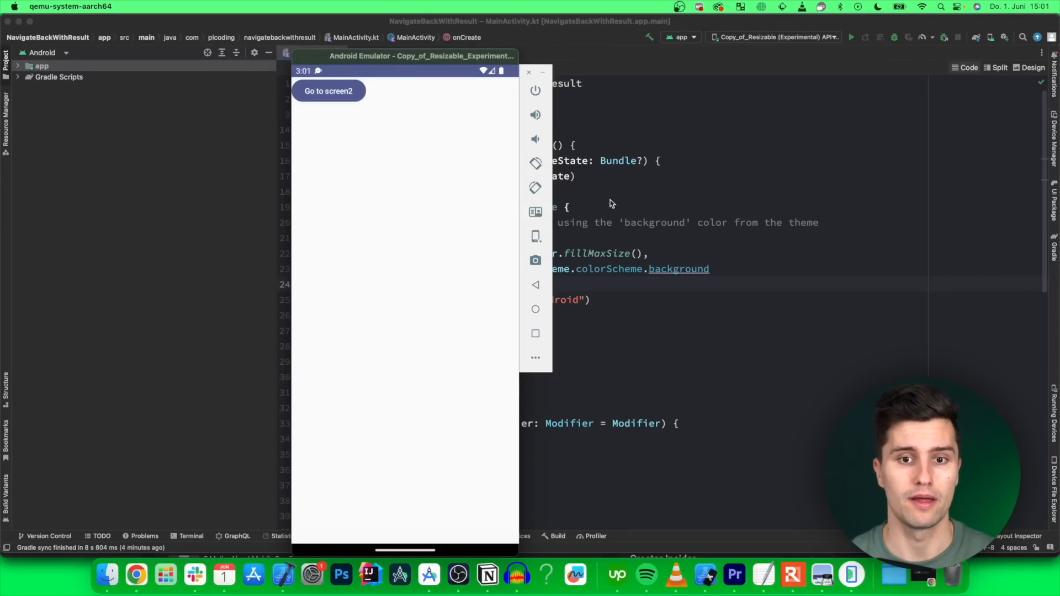
mouse_move(401, 142)
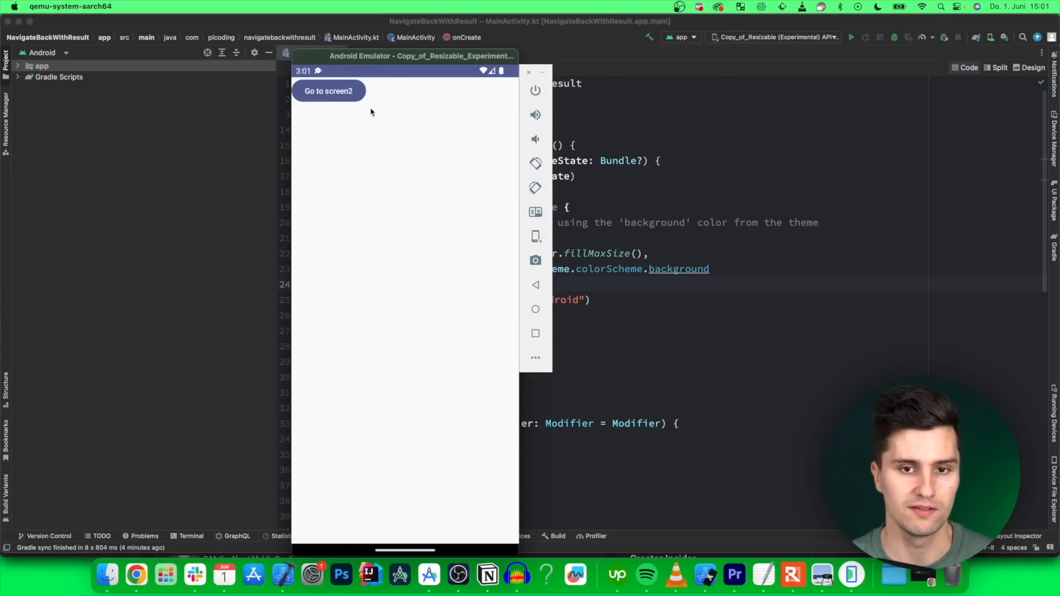
In the emulator, go to screen2, enter 'hello world' and tap Apply.
click(328, 91)
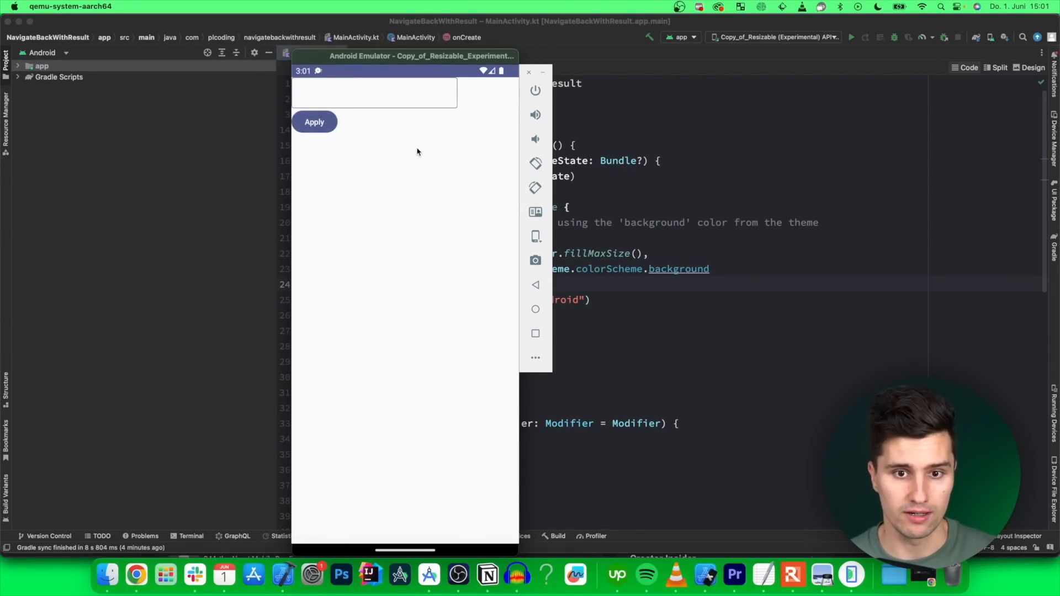
mouse_move(392, 205)
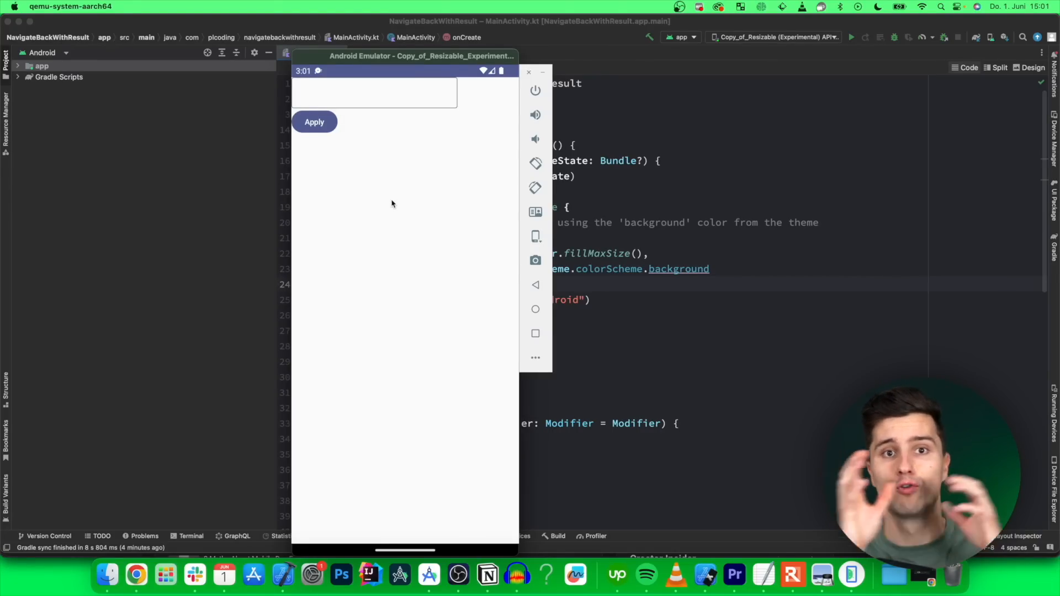
click(374, 93)
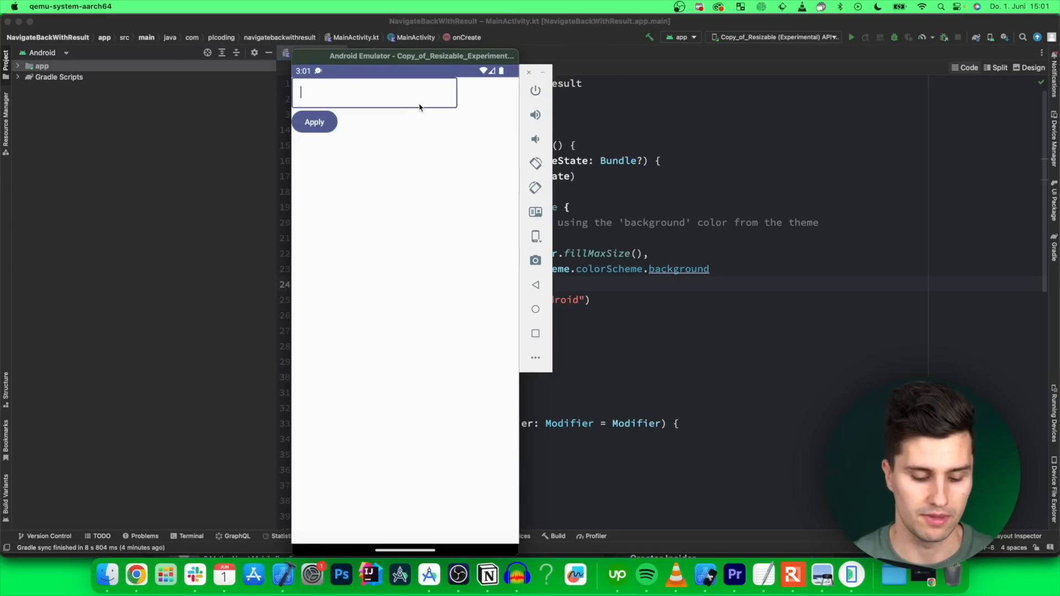
text(hello world)
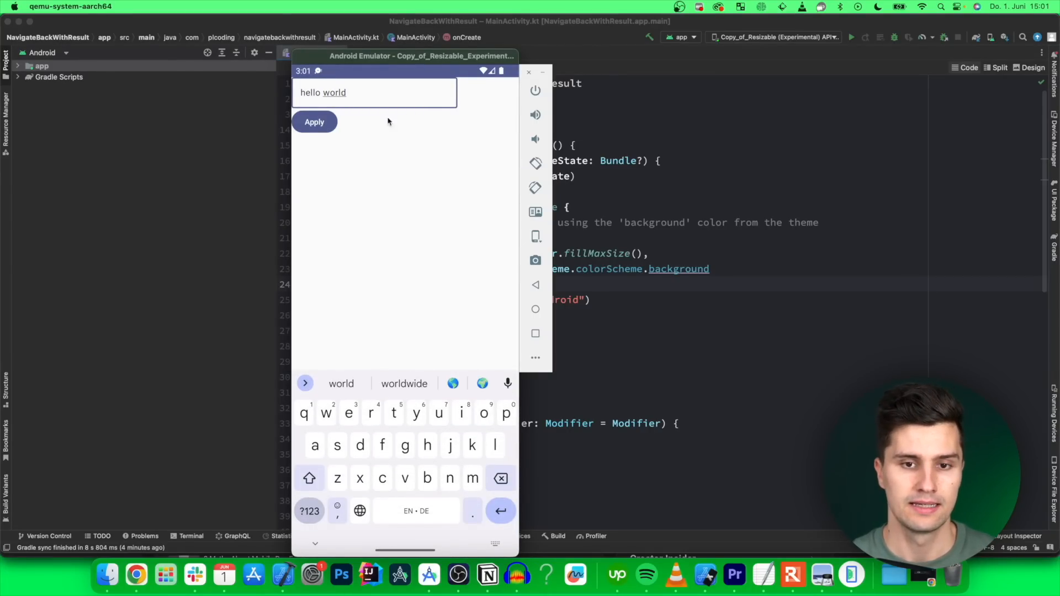
click(314, 121)
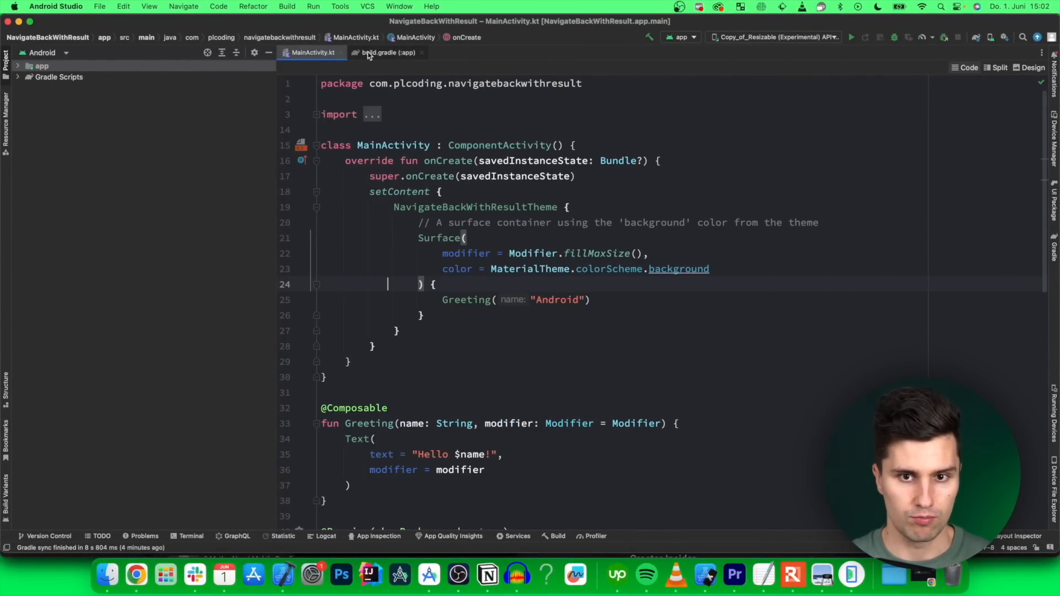
click(386, 52)
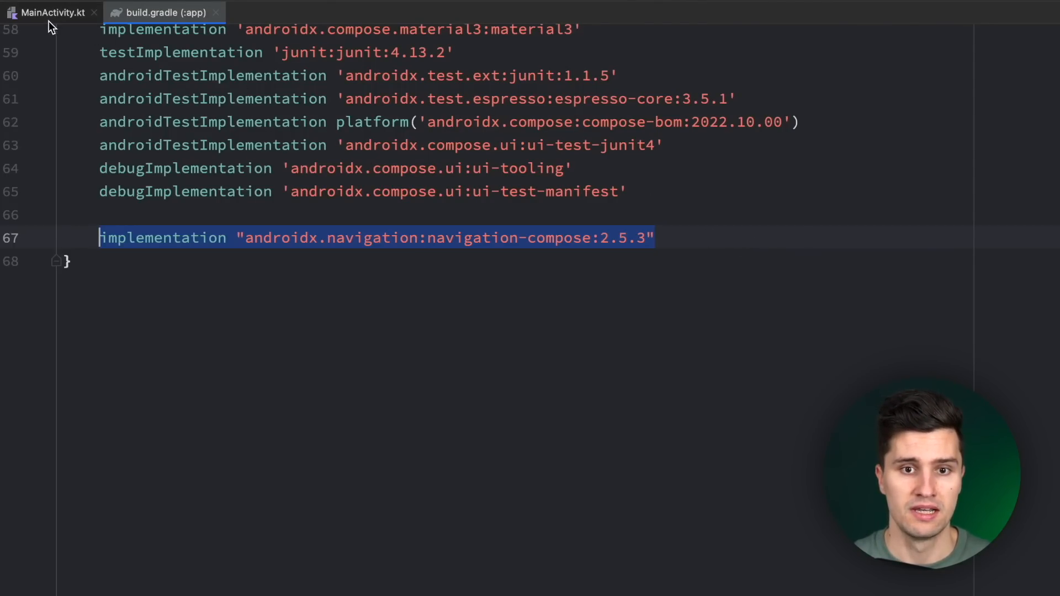
click(53, 12)
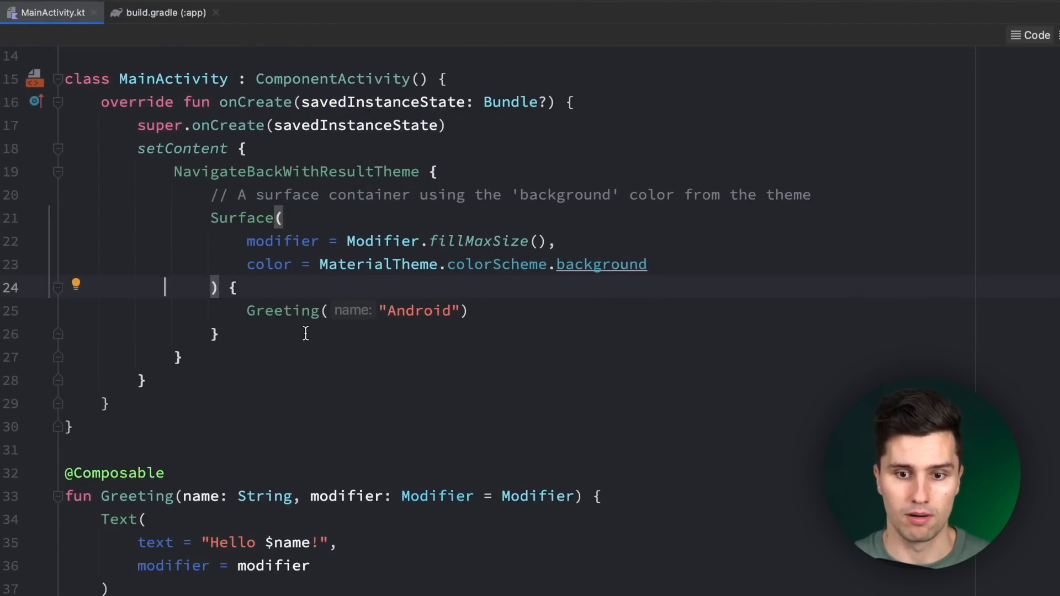
drag(211, 195, 216, 334)
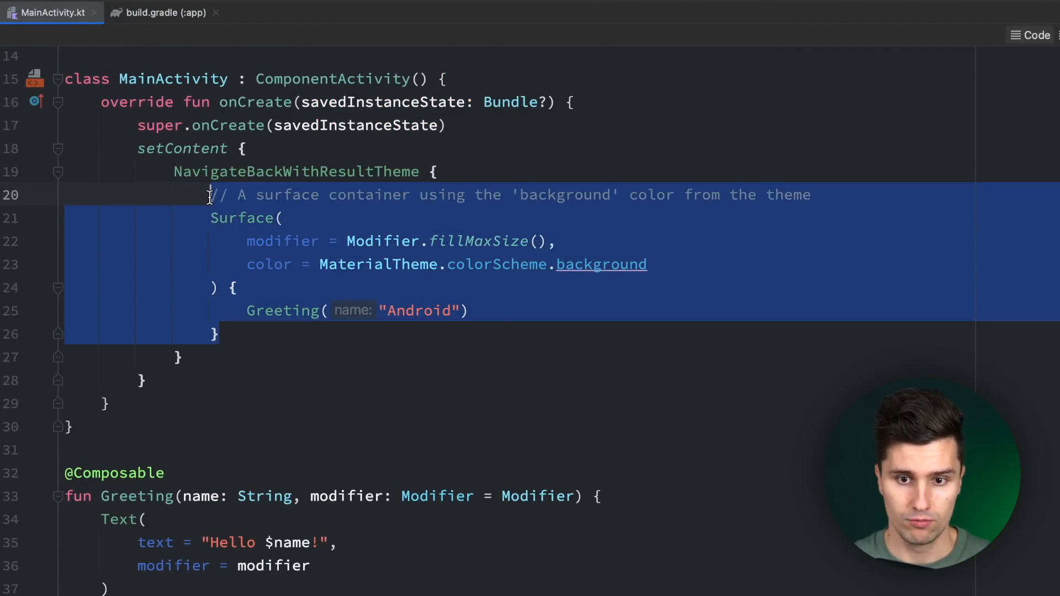
Replace the Surface block with val navController = rememberNavController().
key(Delete)
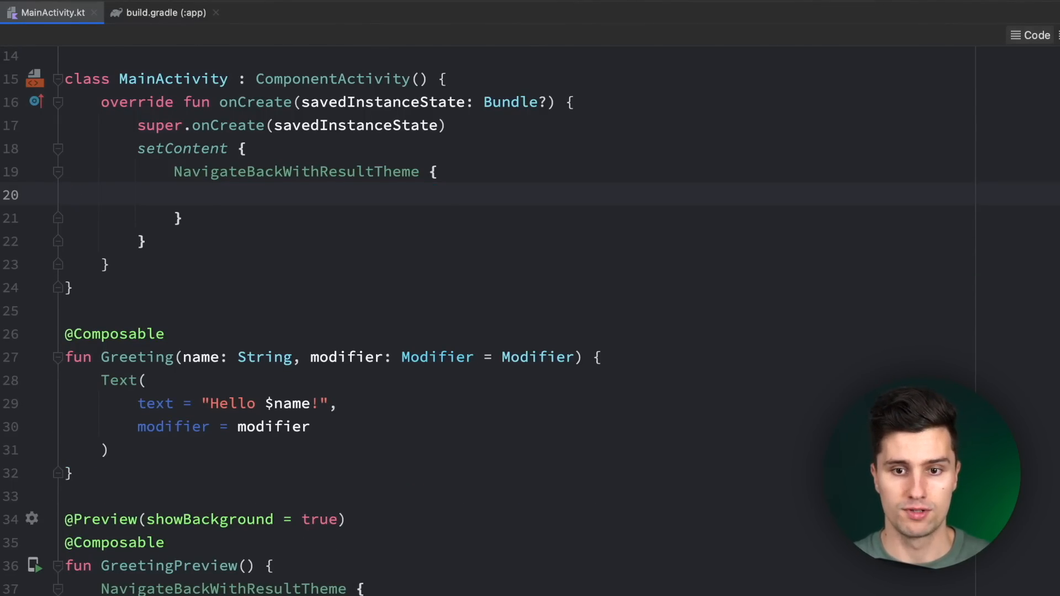
text(val navController =)
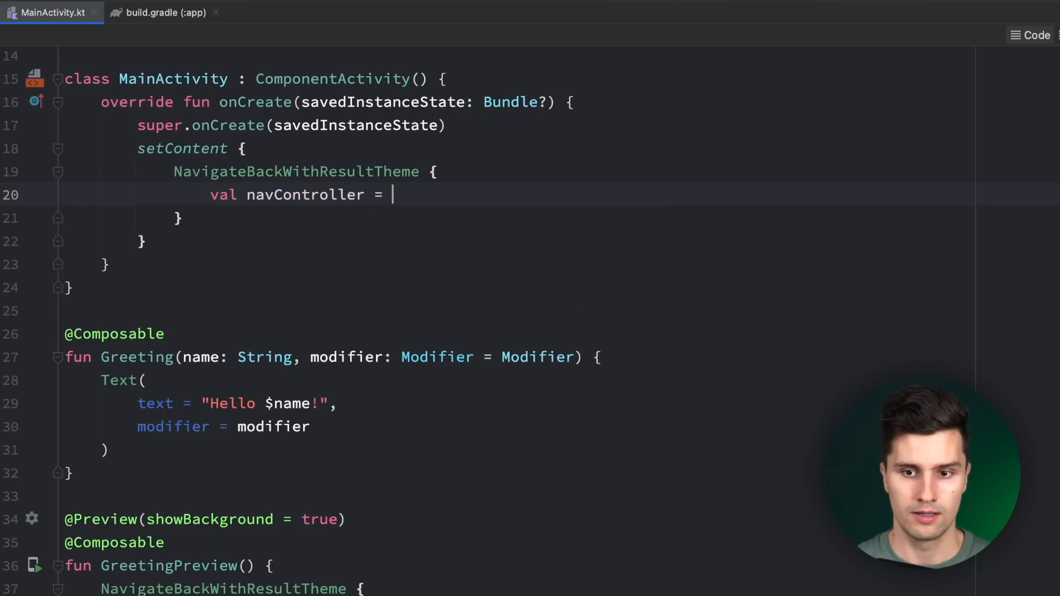
text(remembern)
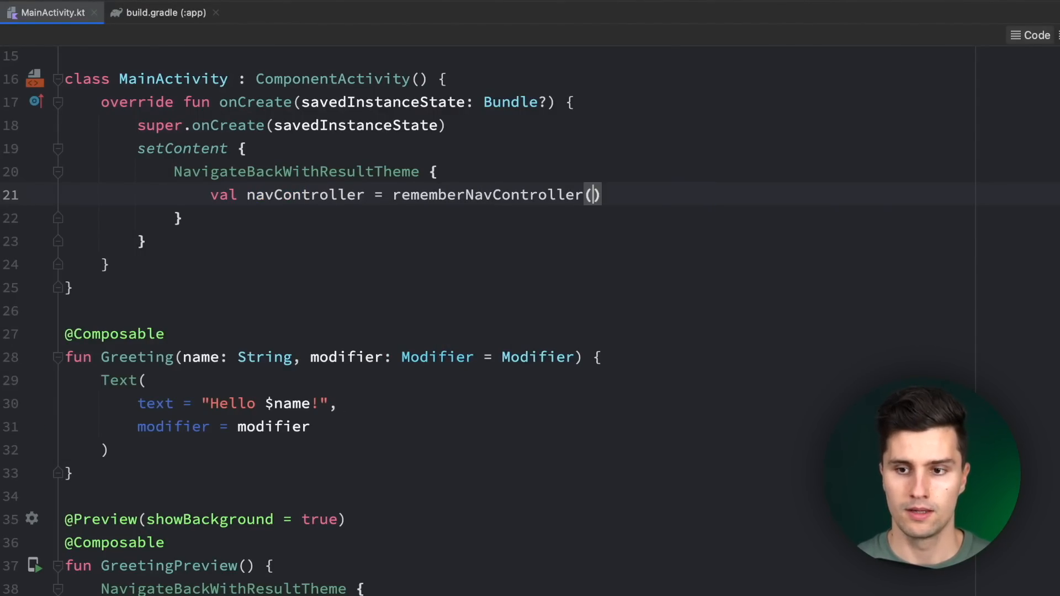
Add a NavHost using navController with startDestination "screen1".
text(NavHo)
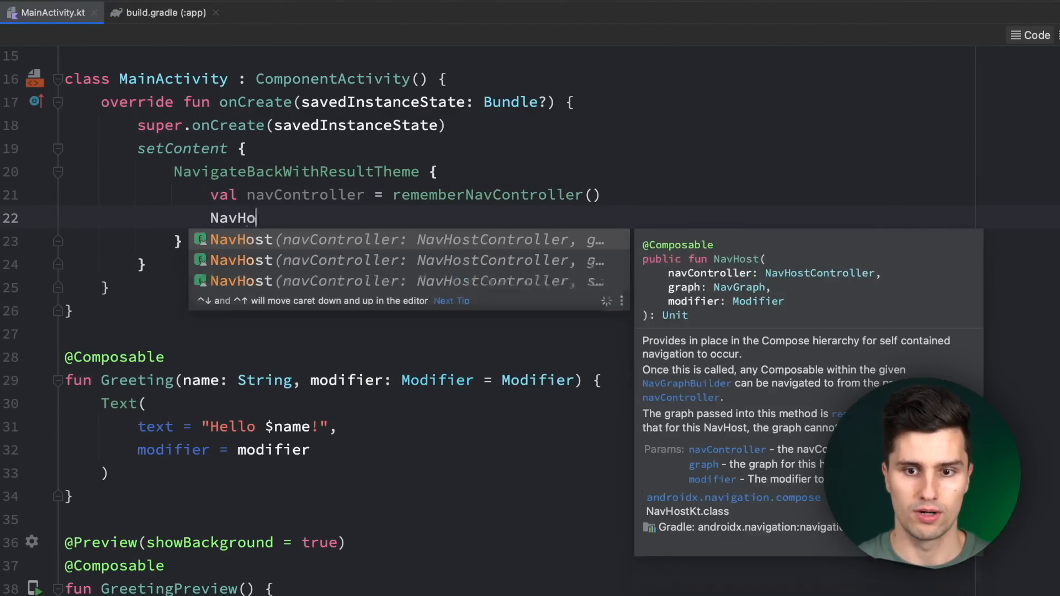
text(st)
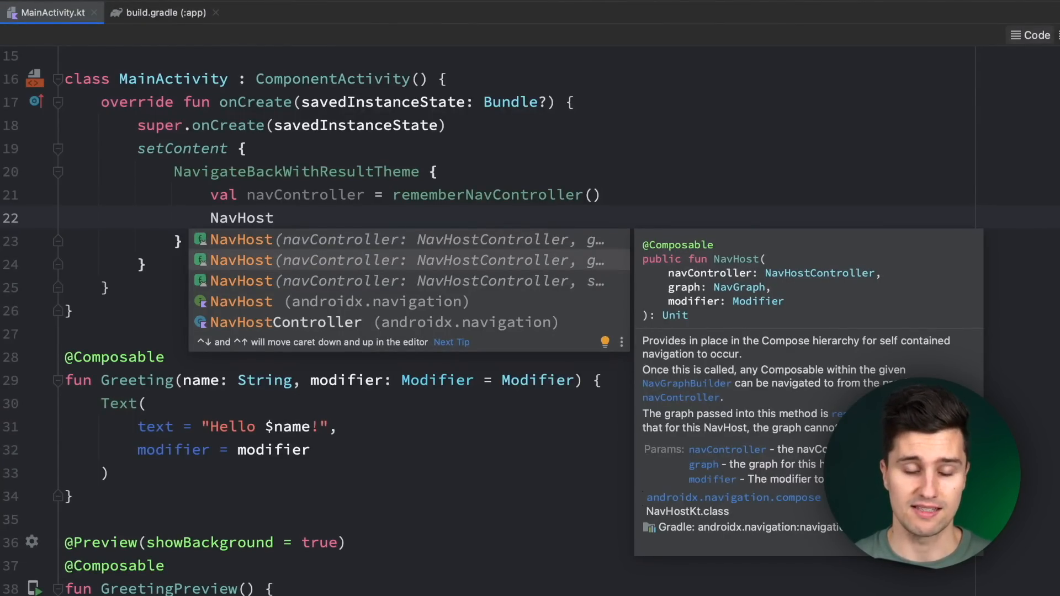
click(240, 260)
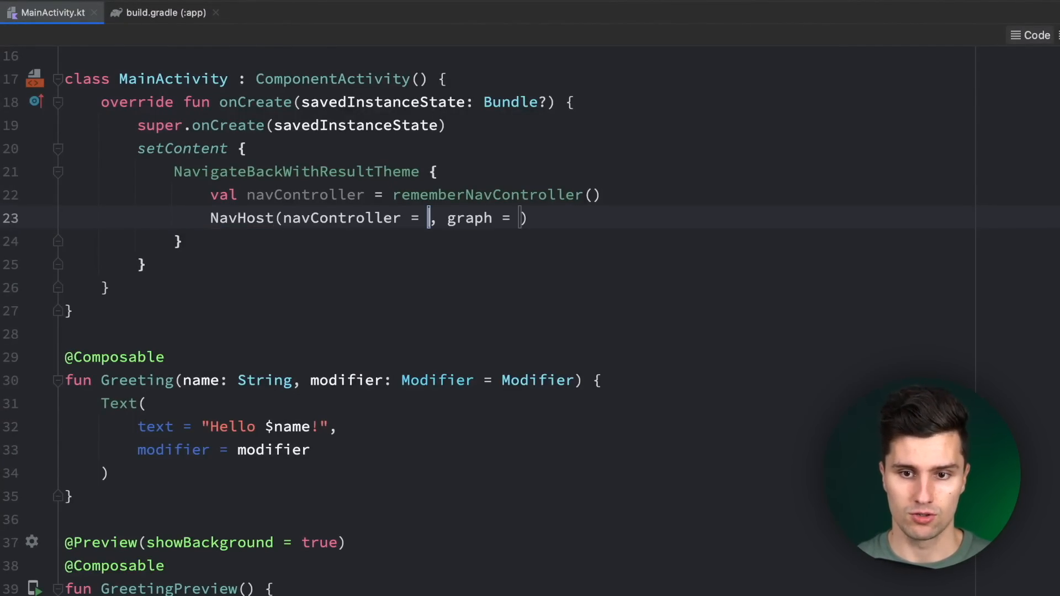
text(navController)
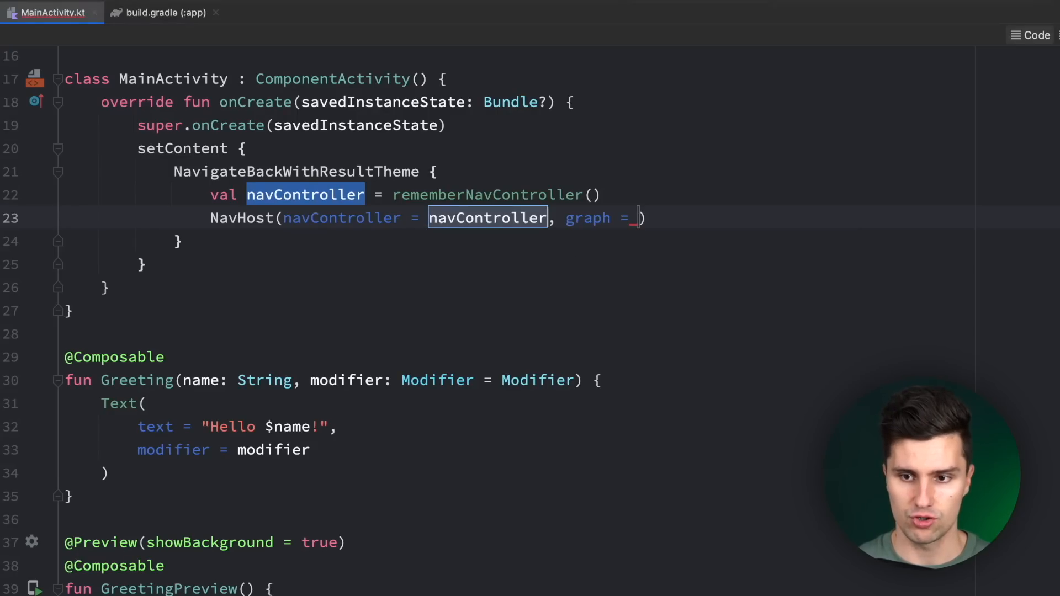
text(start)
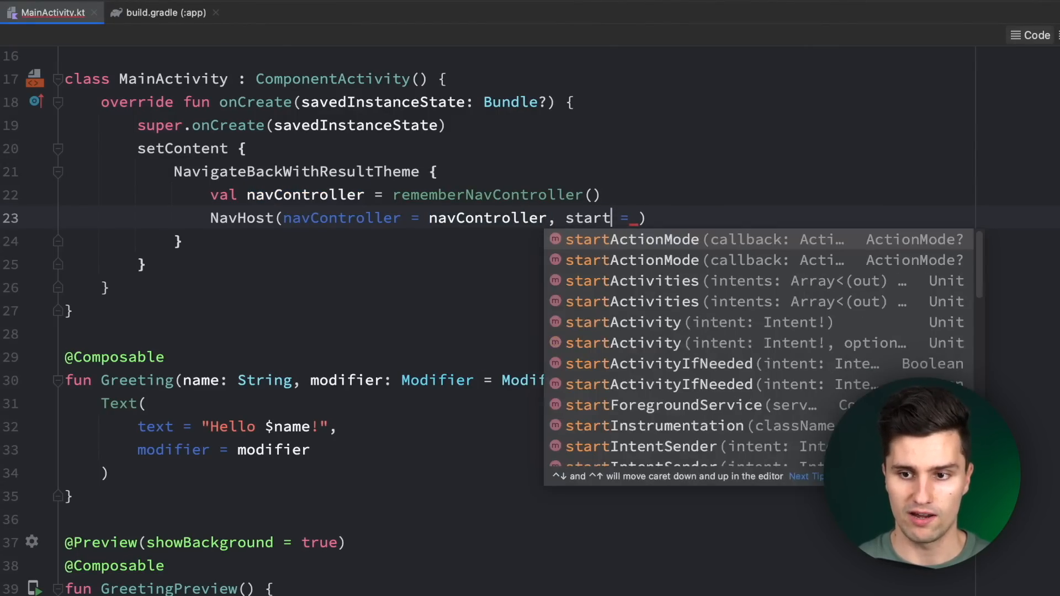
text(Destination)
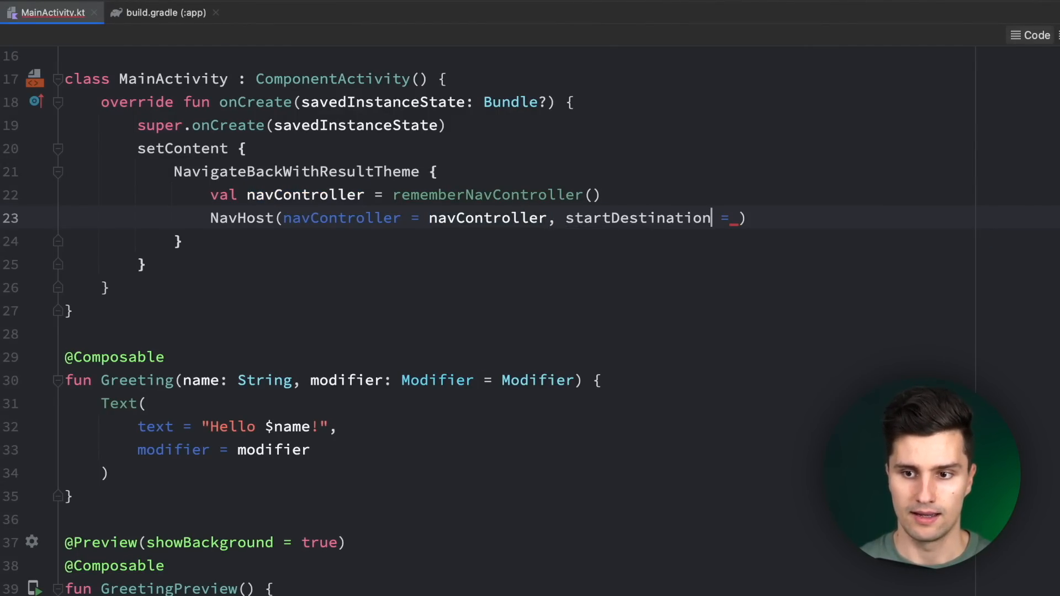
text(")
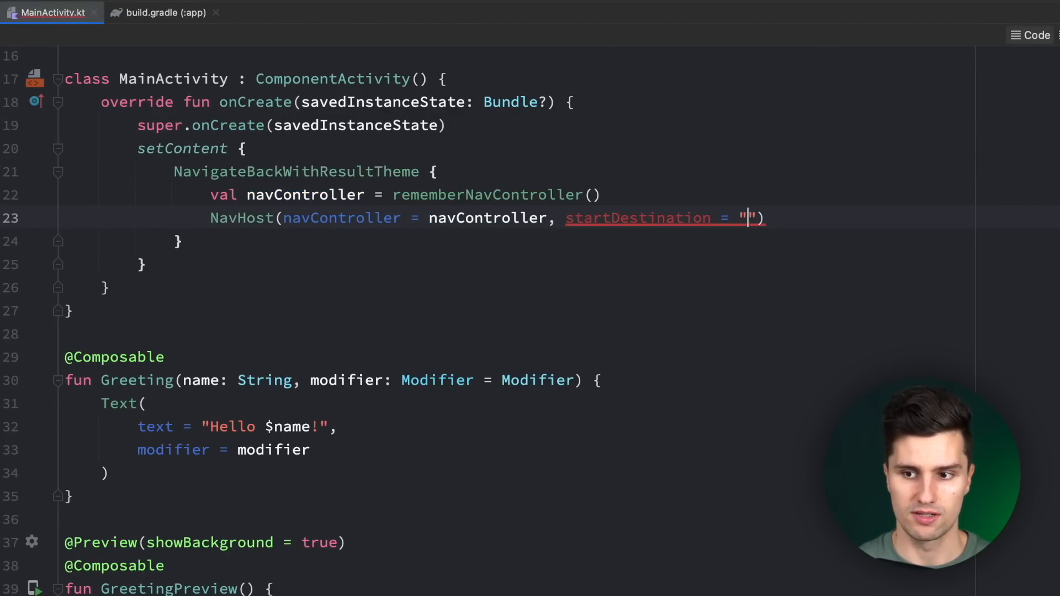
text(screen1)
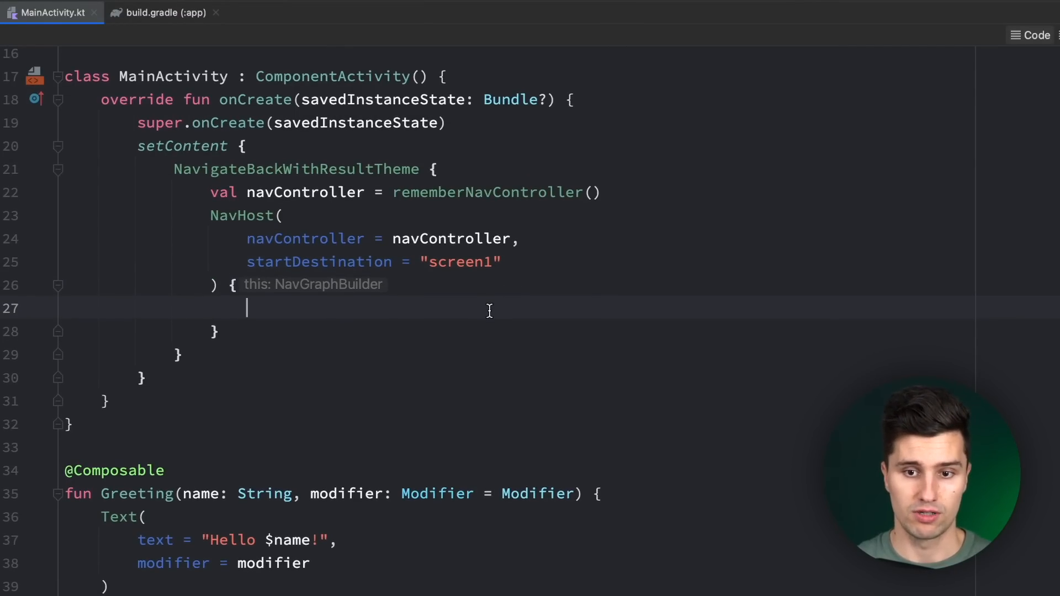
Add composable destinations "screen1" and "screen2" inside the NavHost.
text(composable("")
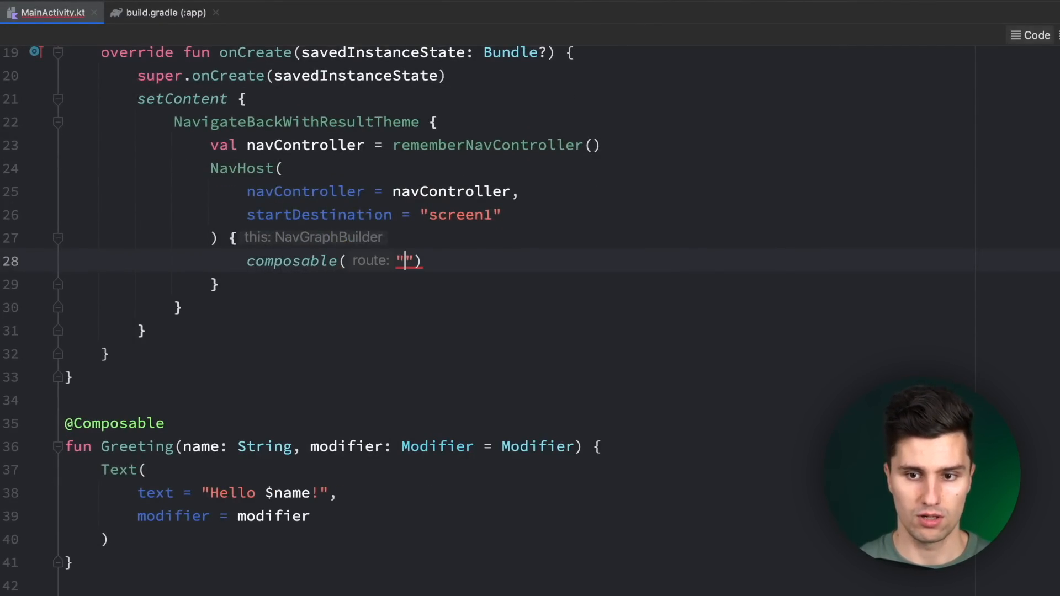
text(screen1)
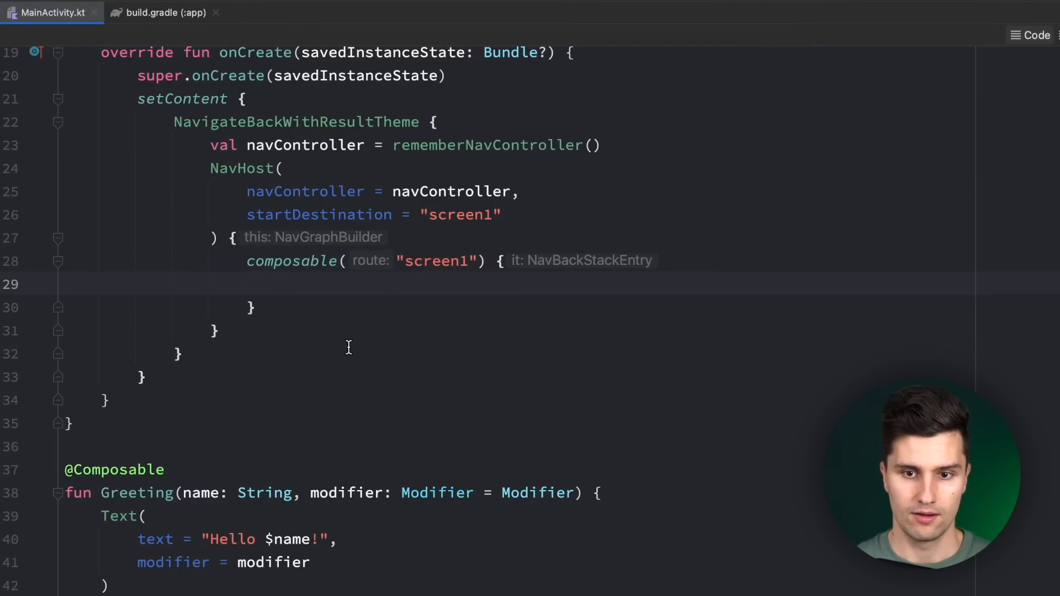
text(compos)
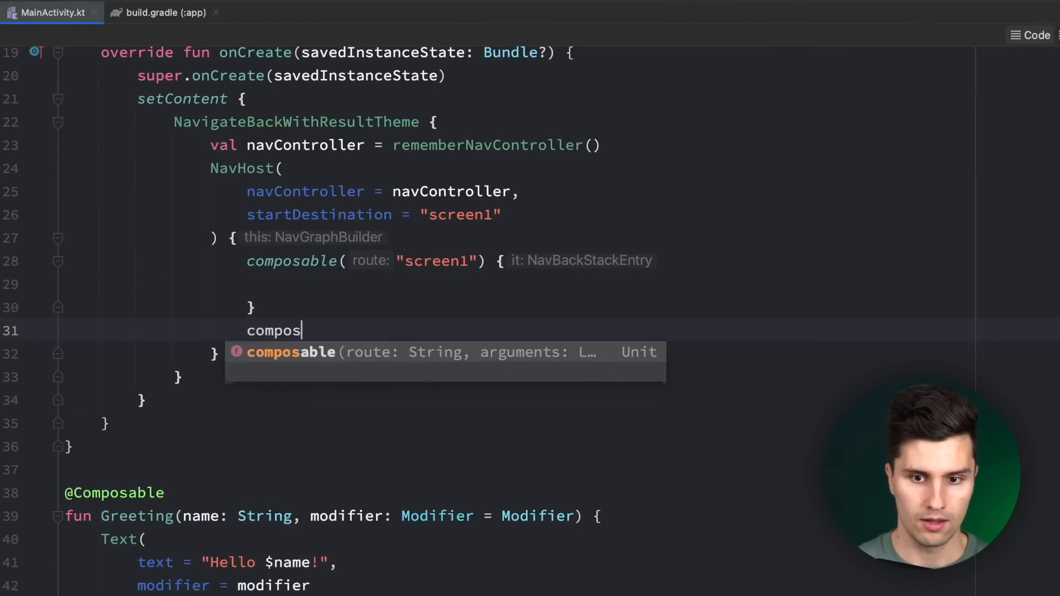
text(able("screen2") {)
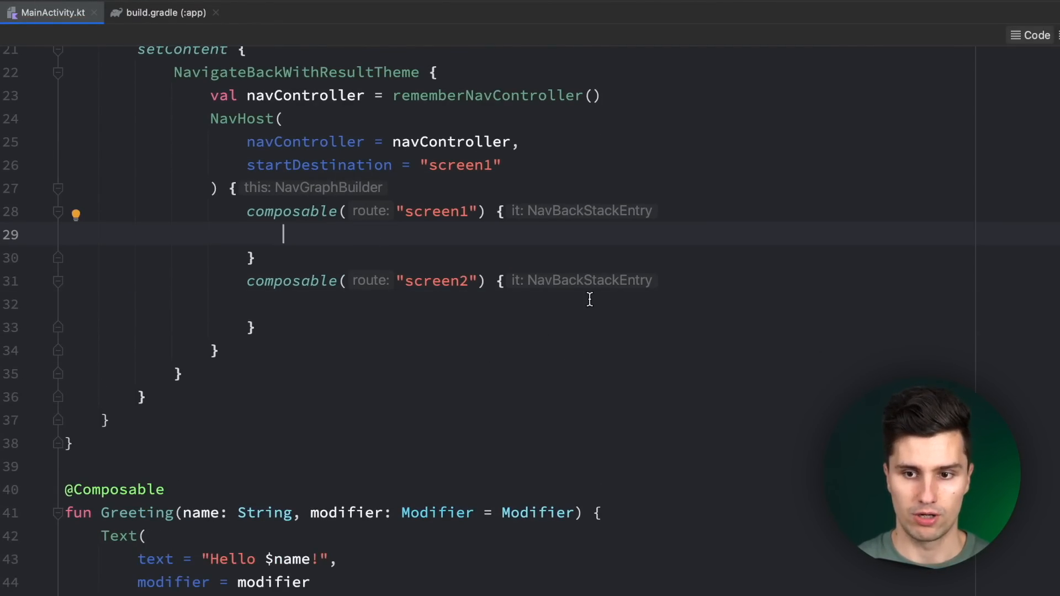
Give screen1 a Column with a Button navigating to "screen2" and its Text label.
text(Column()
text(modifier = Modifier.fillMaxSize()
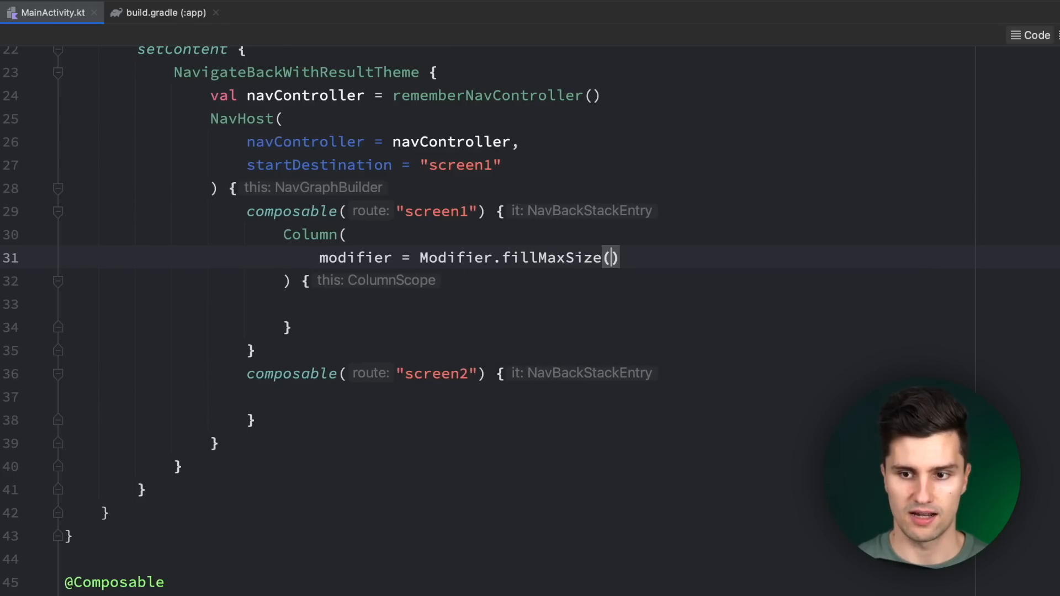
text(Text)
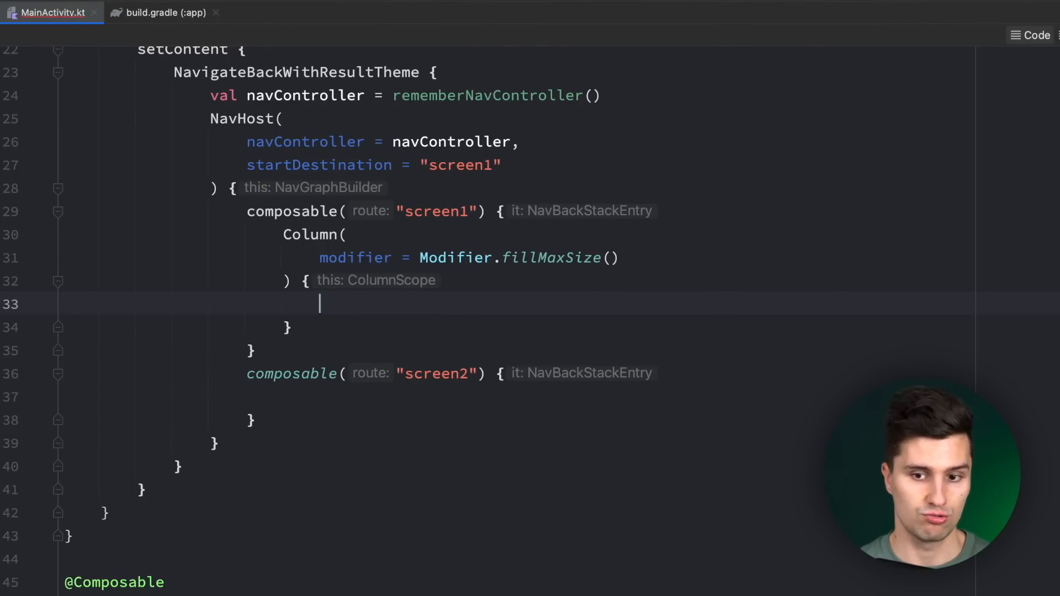
text(Button(onClick = { /*TODO*/ }) {)
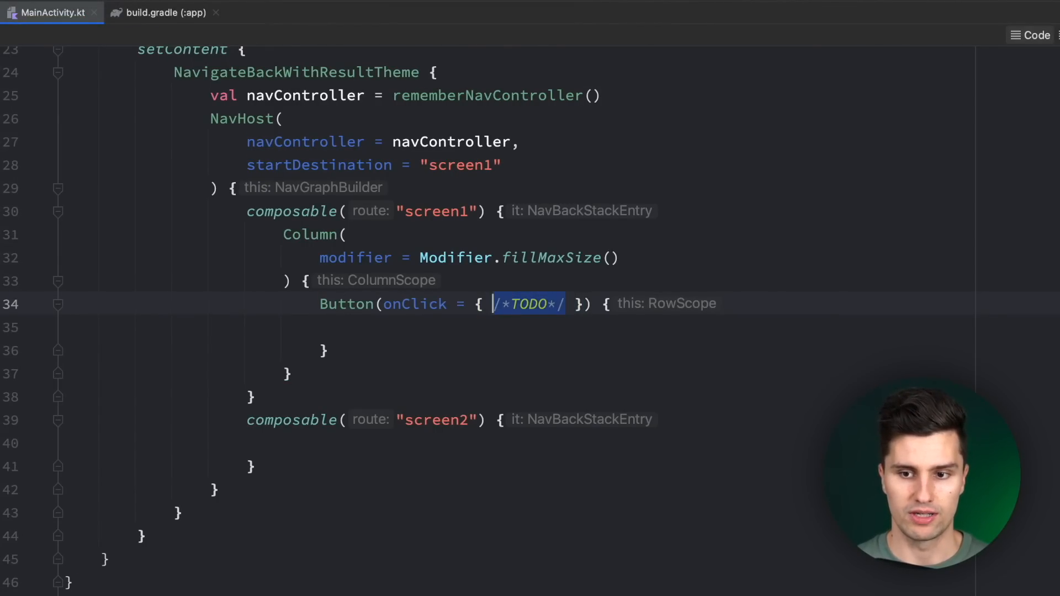
text(navController.navigate("")
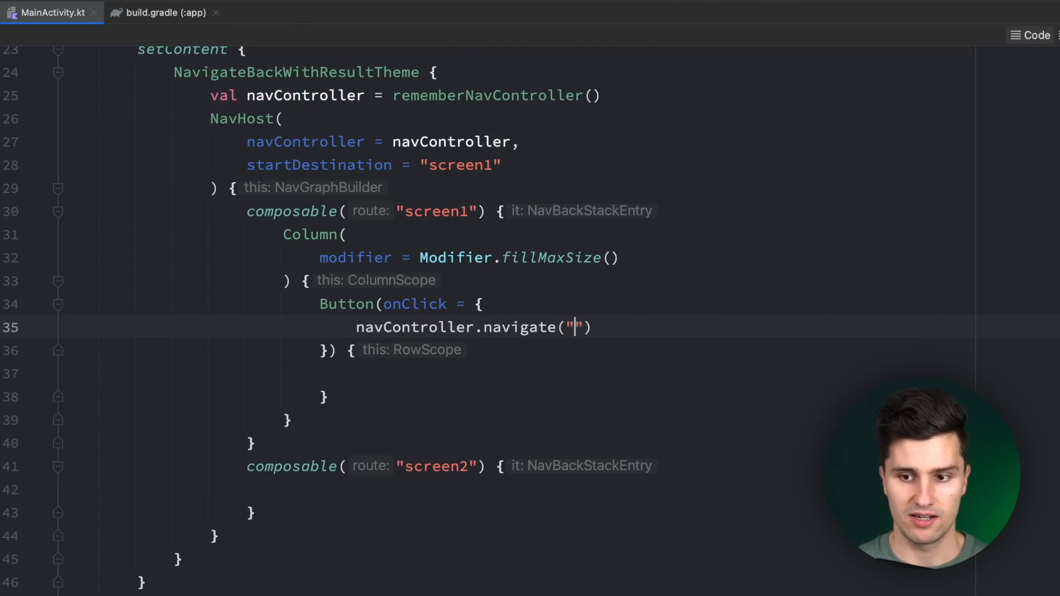
text(screen2)
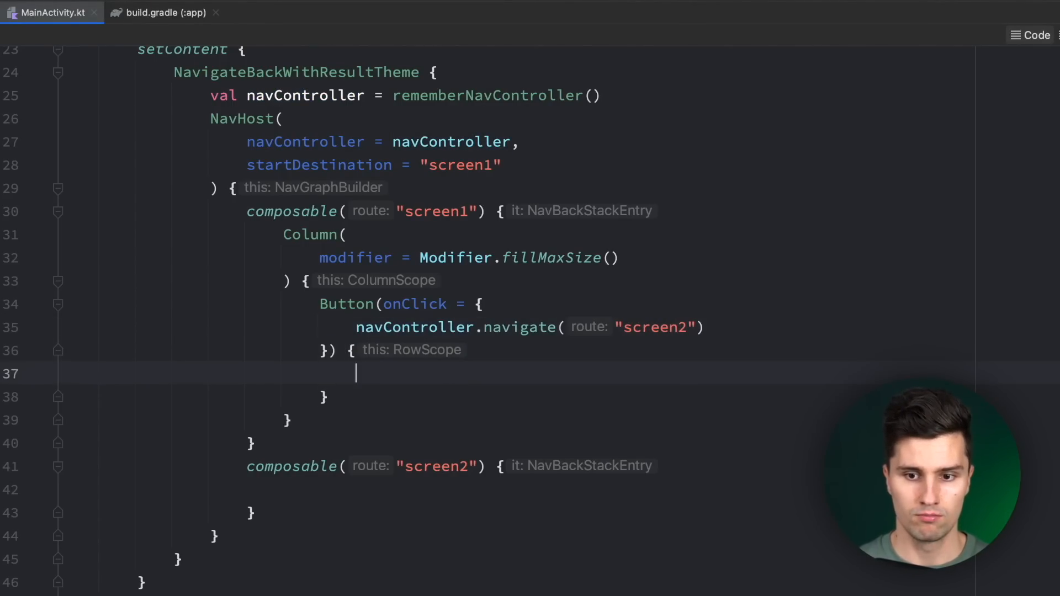
text(Text(text = ""))
click(521, 490)
text(Column() {)
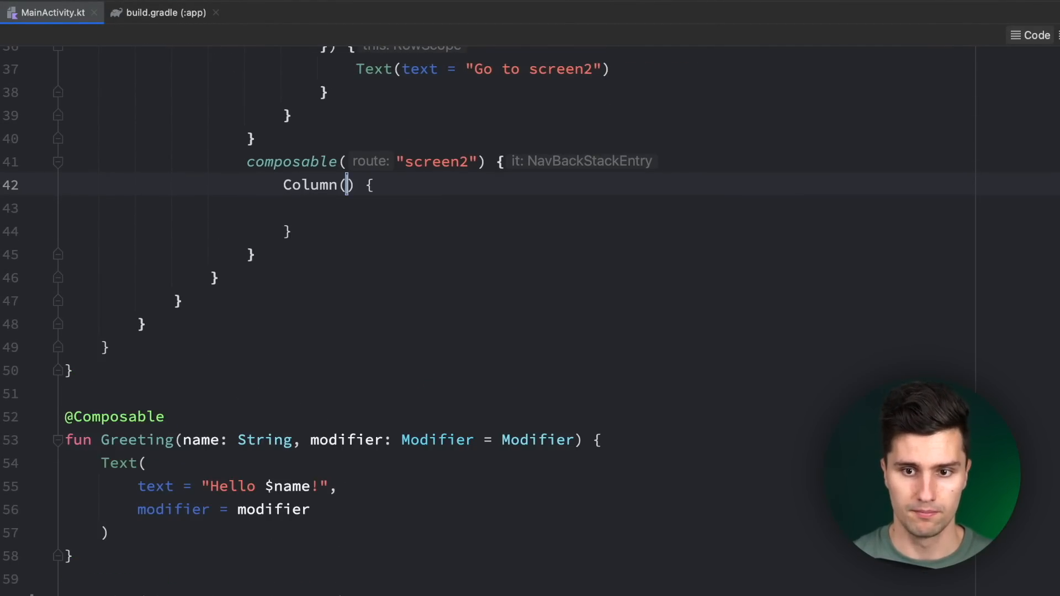
Add Modifier.fillMaxSize(), an OutlinedTextField and var text by remember { mutableStateOf("") } to screen2.
text(modifier = Modifier.fillm)
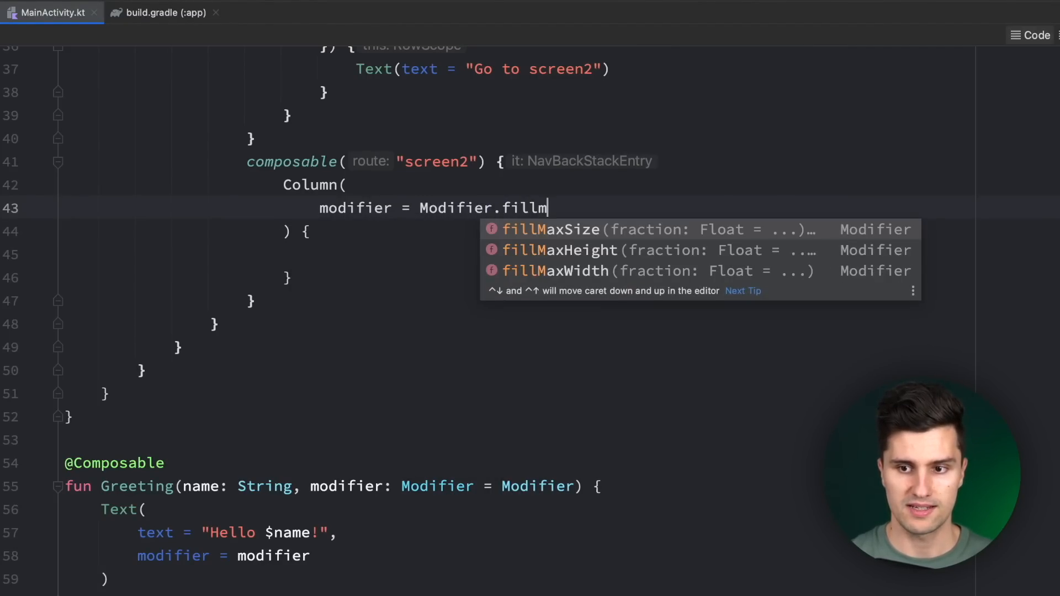
text(OutlinedTextField(value = , onValueChange =)
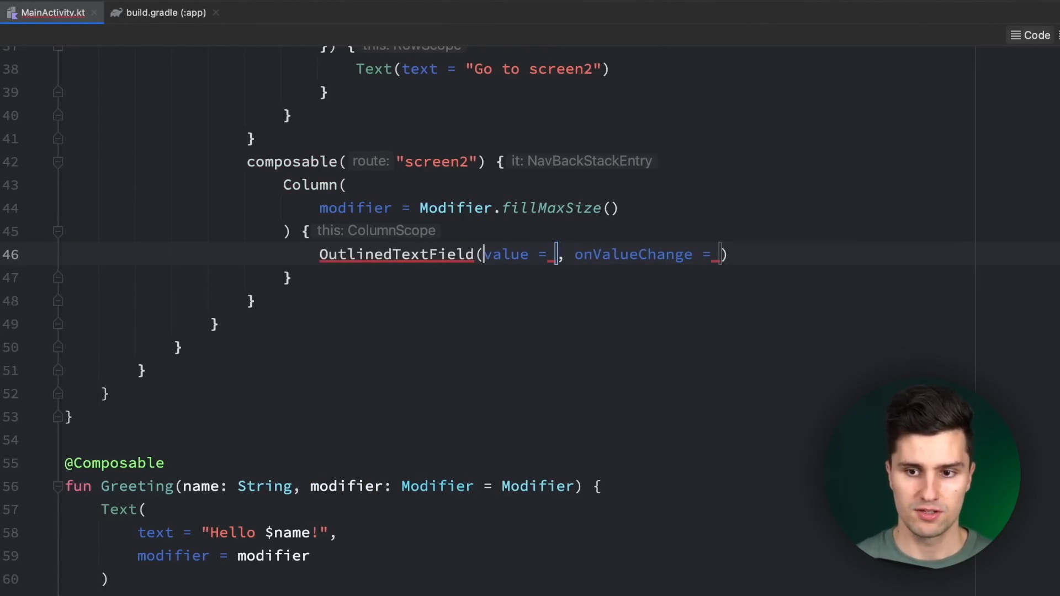
text(var text by)
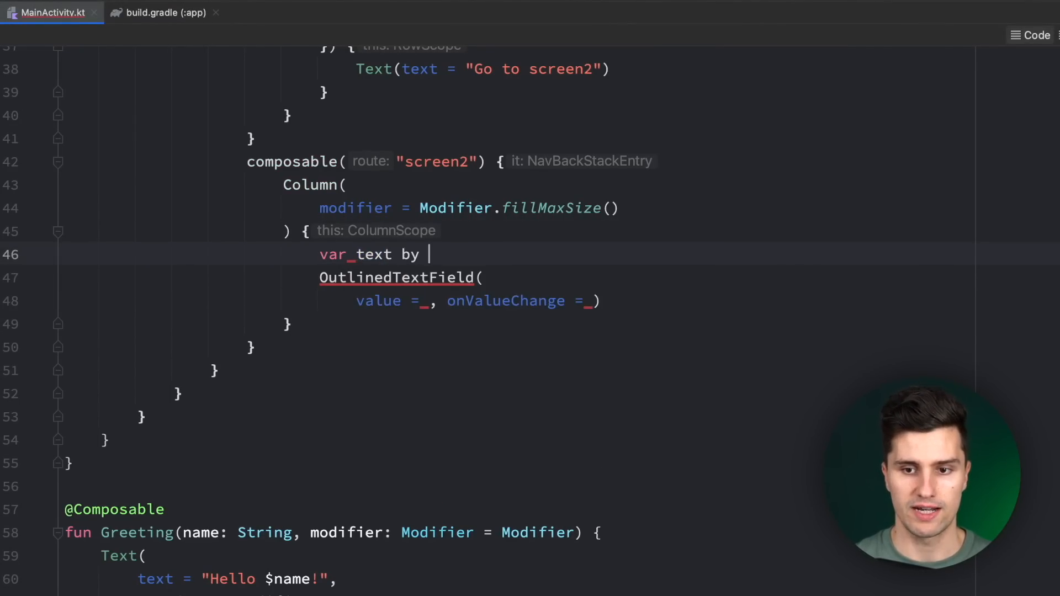
text(remember {)
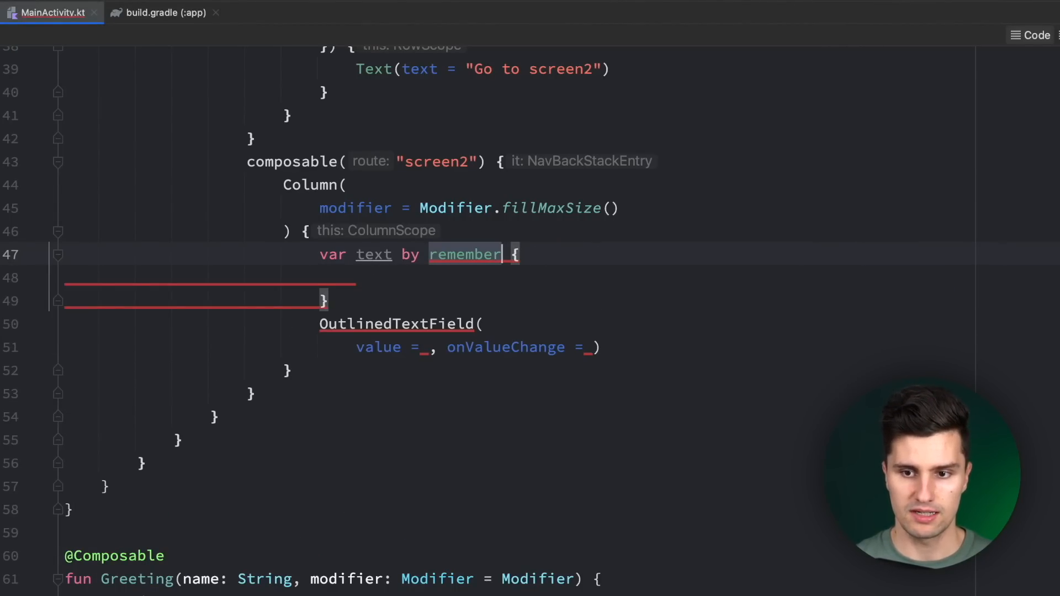
text(mutableStateOf("")
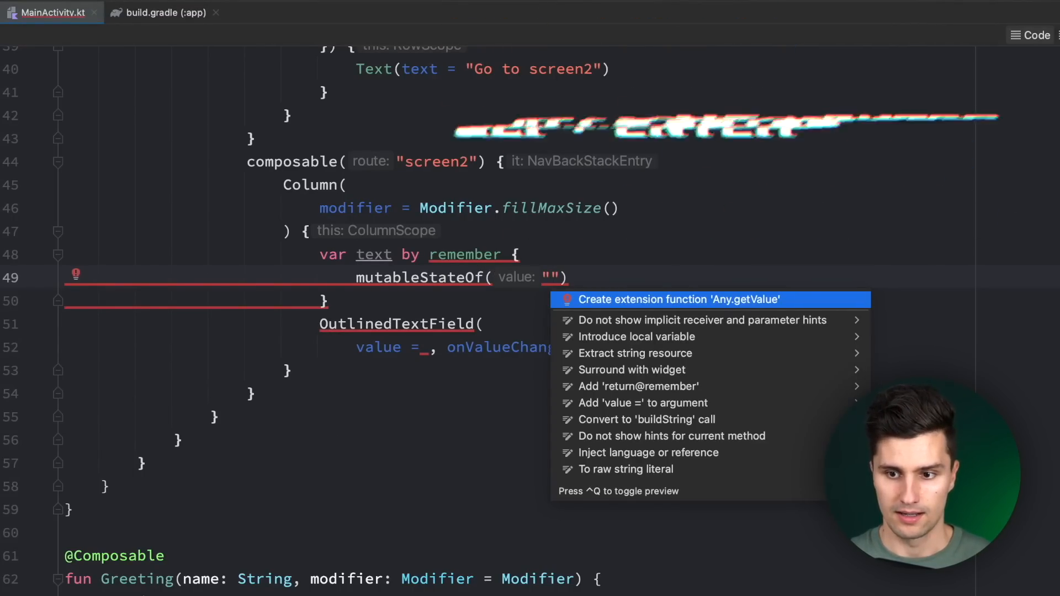
key(alt+enter)
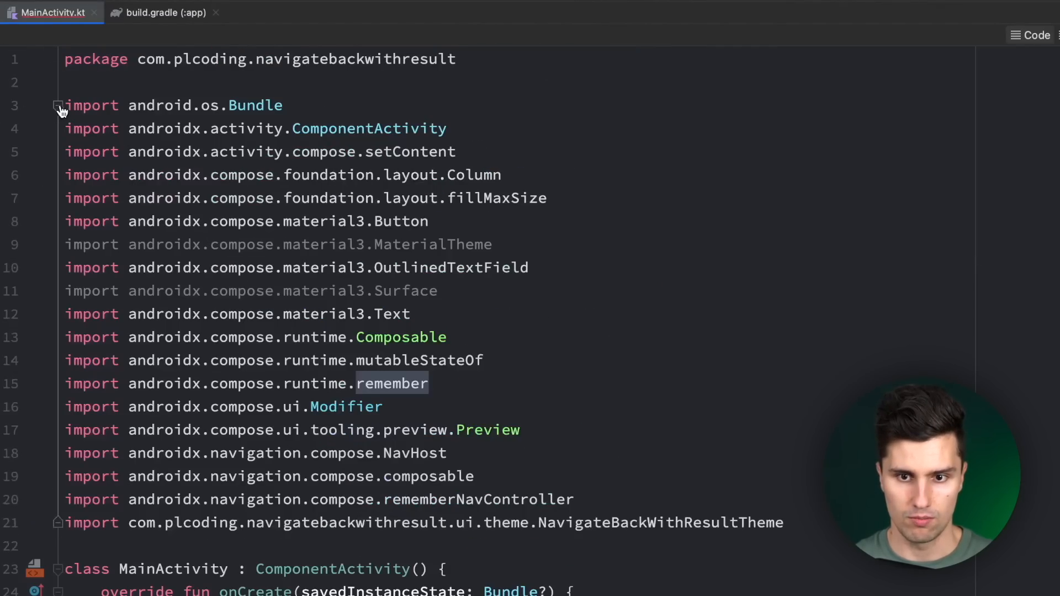
Add the androidx.compose.runtime getValue and setValue imports.
scroll(down, 3)
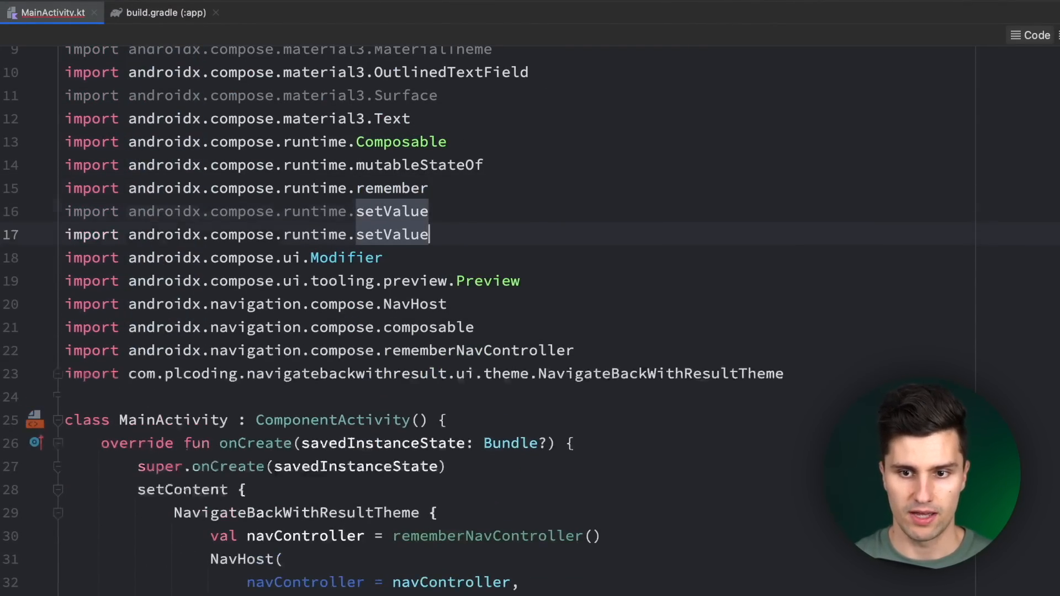
text(getValue)
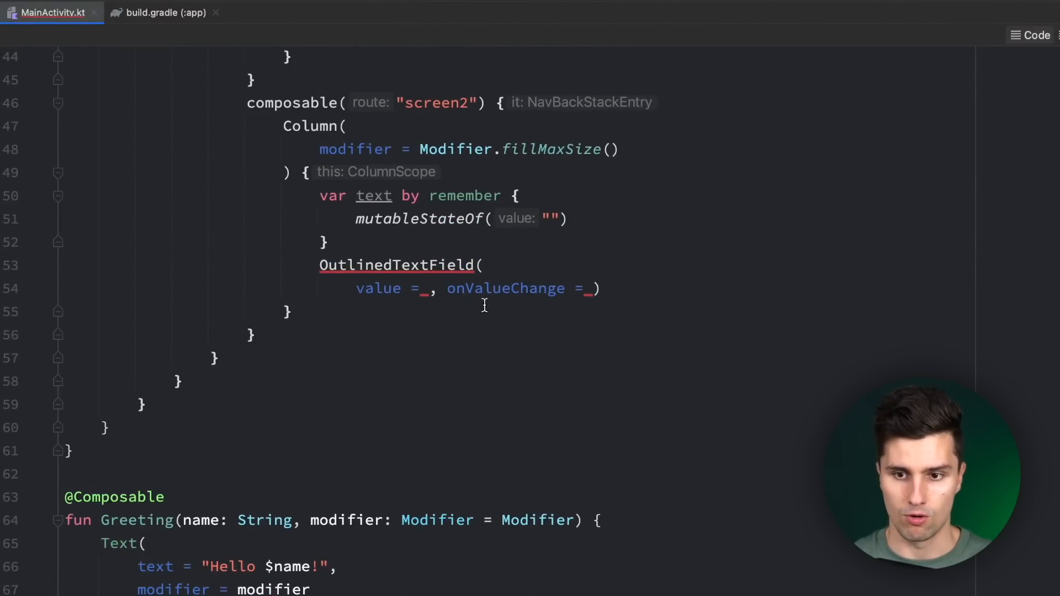
Set the text field's value = text, onValueChange = { text = it }, modifier width 300.dp.
scroll(down, 3)
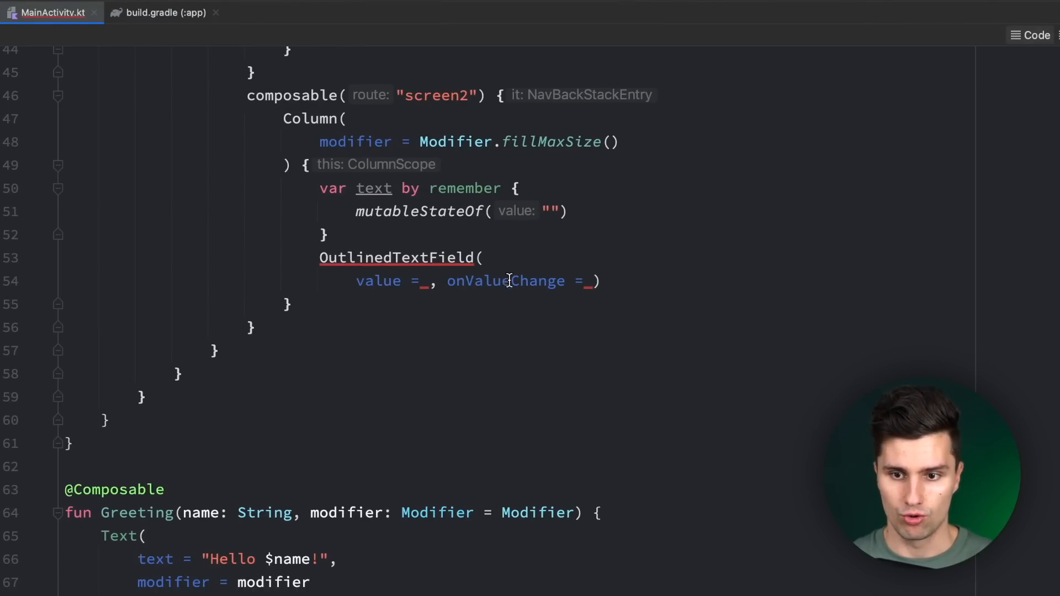
key(Enter)
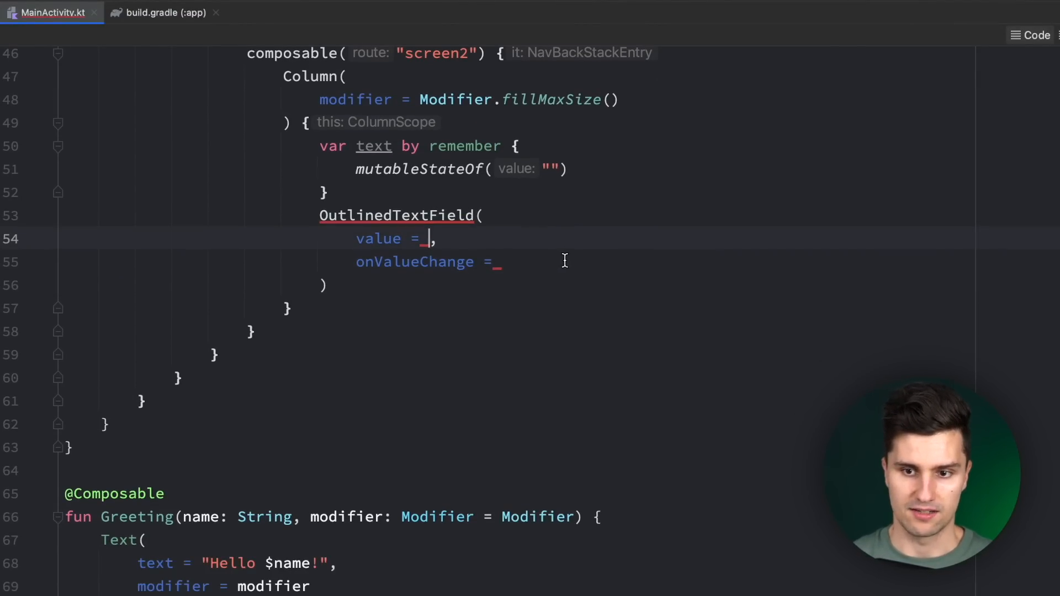
text(text)
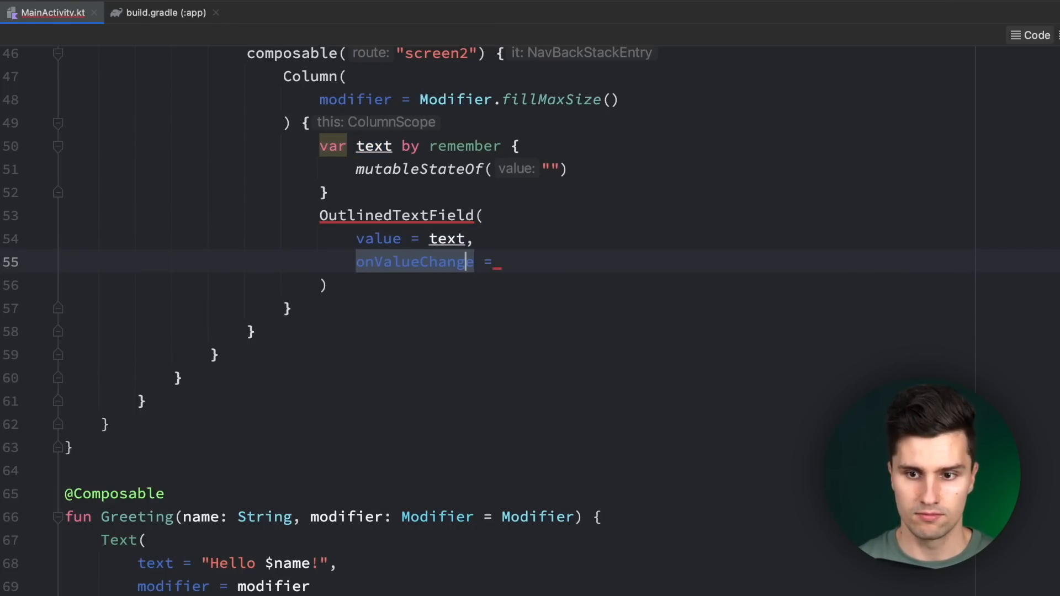
text({)
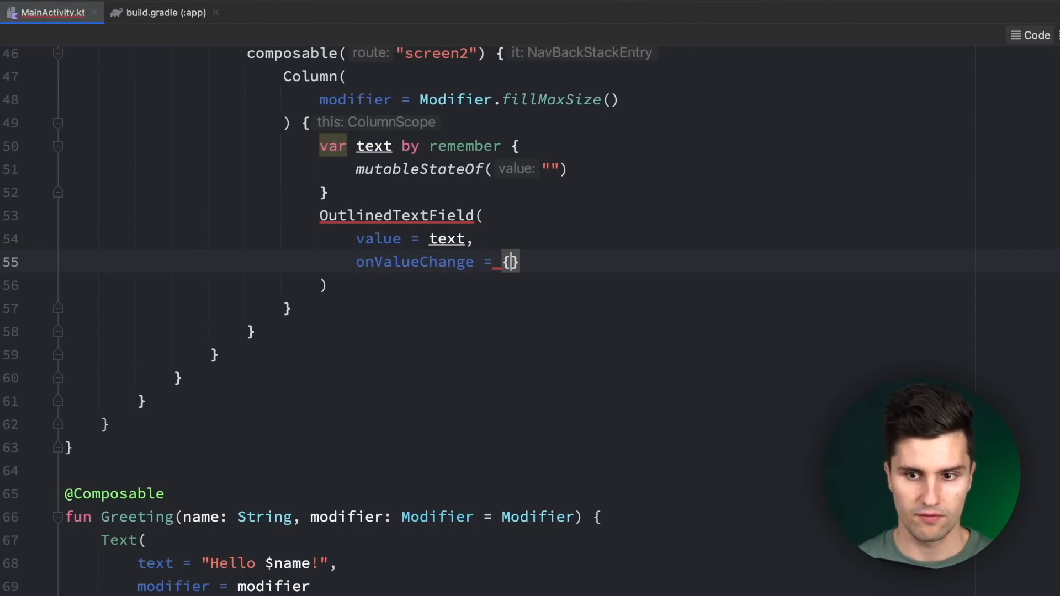
text(text = it)
text(mod)
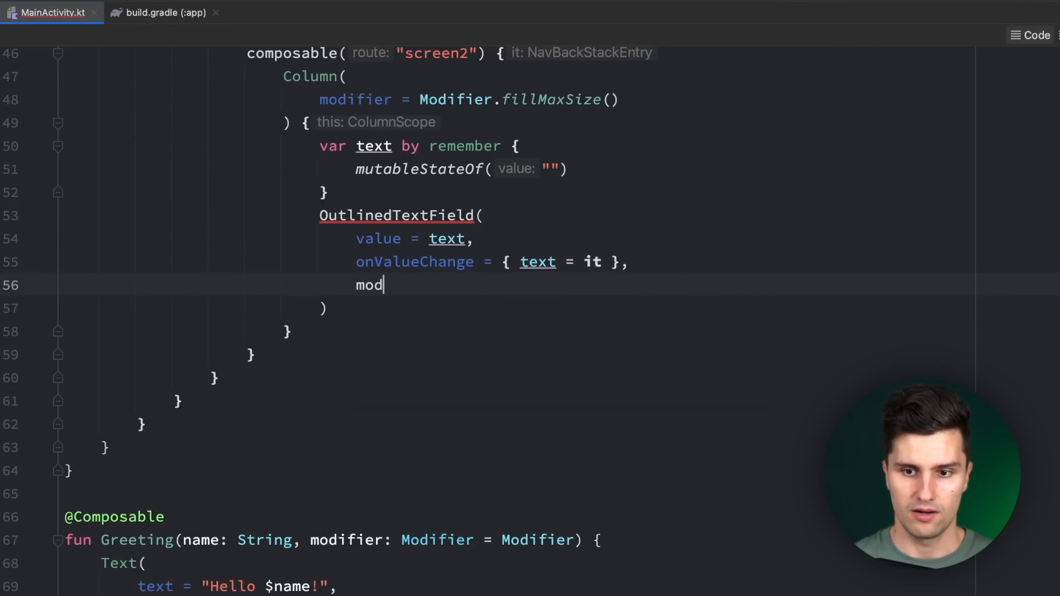
text(ifier = MO)
text(Button(onClick = { /*TODO*/ }) {)
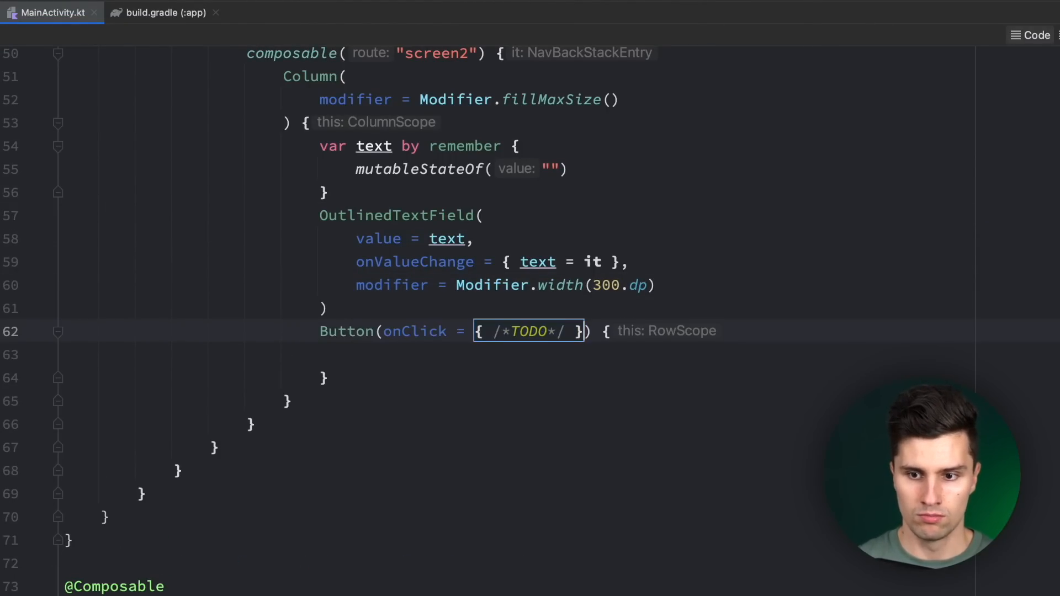
Replace the button's /*TODO*/ handler with an empty block and add Text(text = "Apply").
double_click(529, 331)
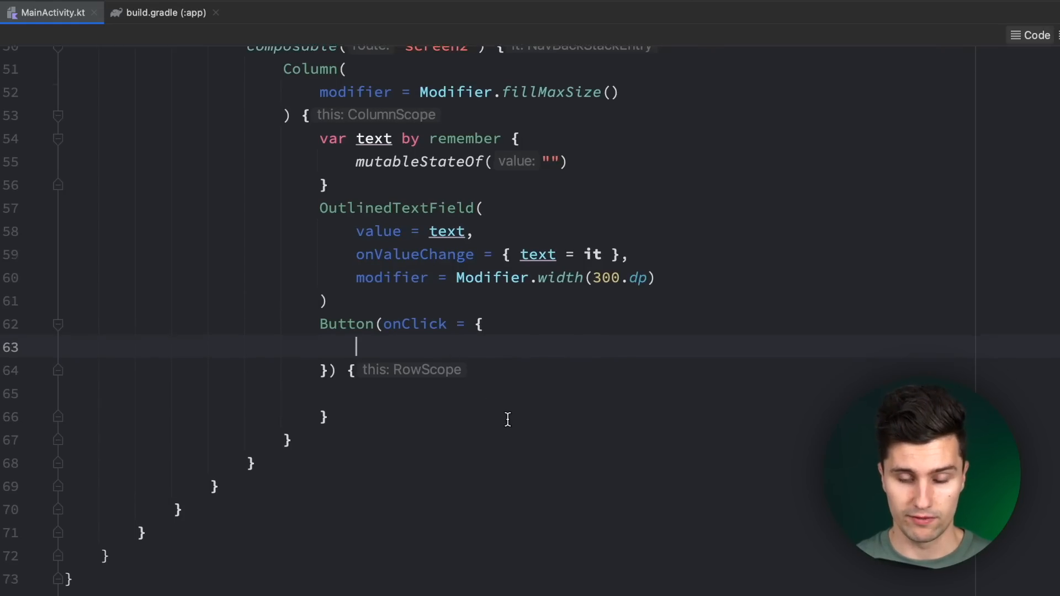
text(Tex)
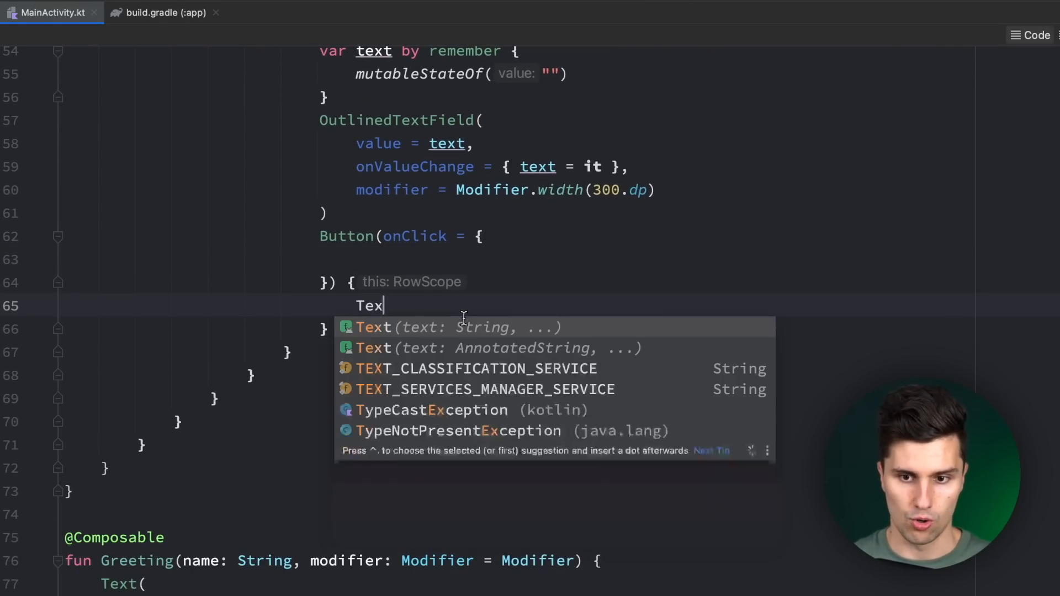
text((text = "Apply")
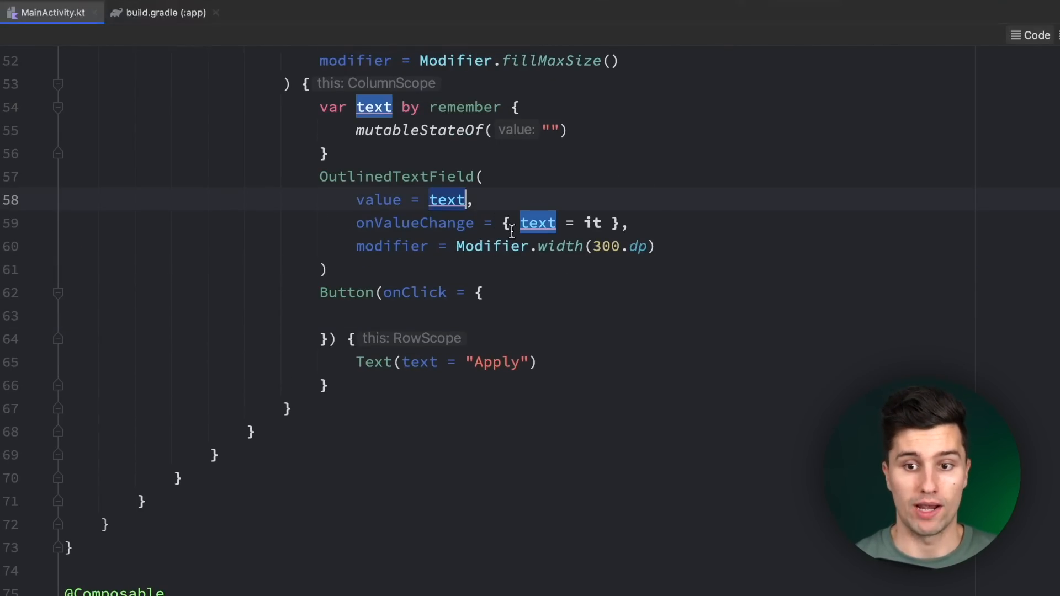
mouse_move(376, 415)
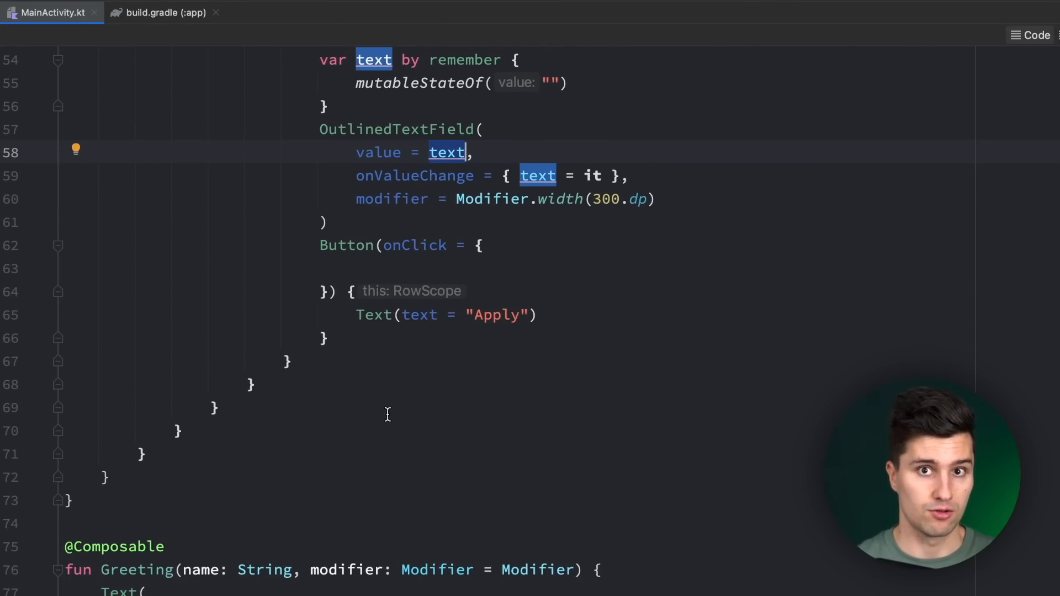
scroll(down, 3)
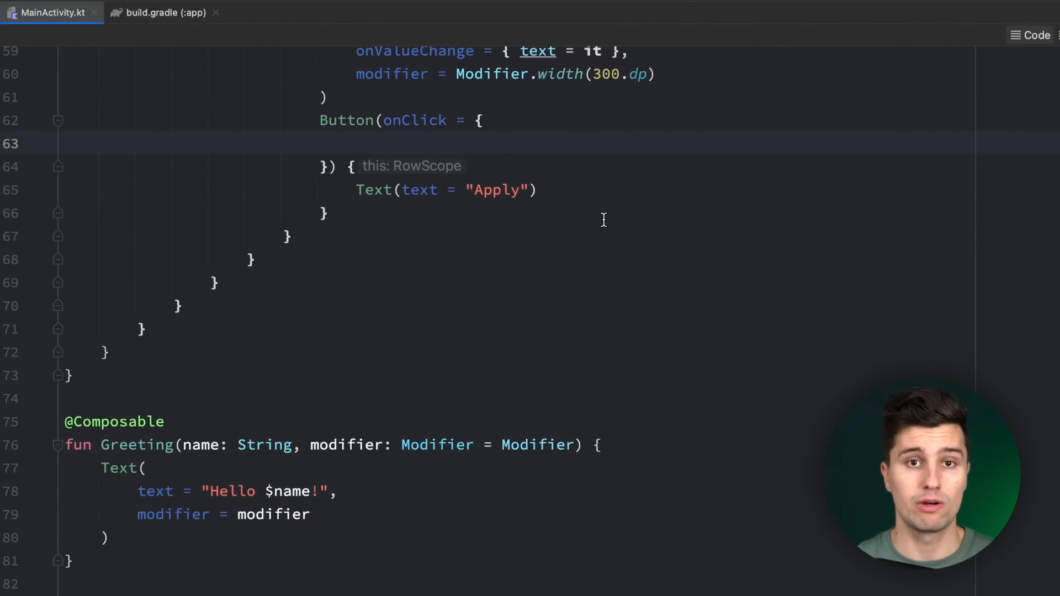
In onClick, set previousBackStackEntry?.savedStateHandle "my_text" to text, then popBackStack().
text(navController.)
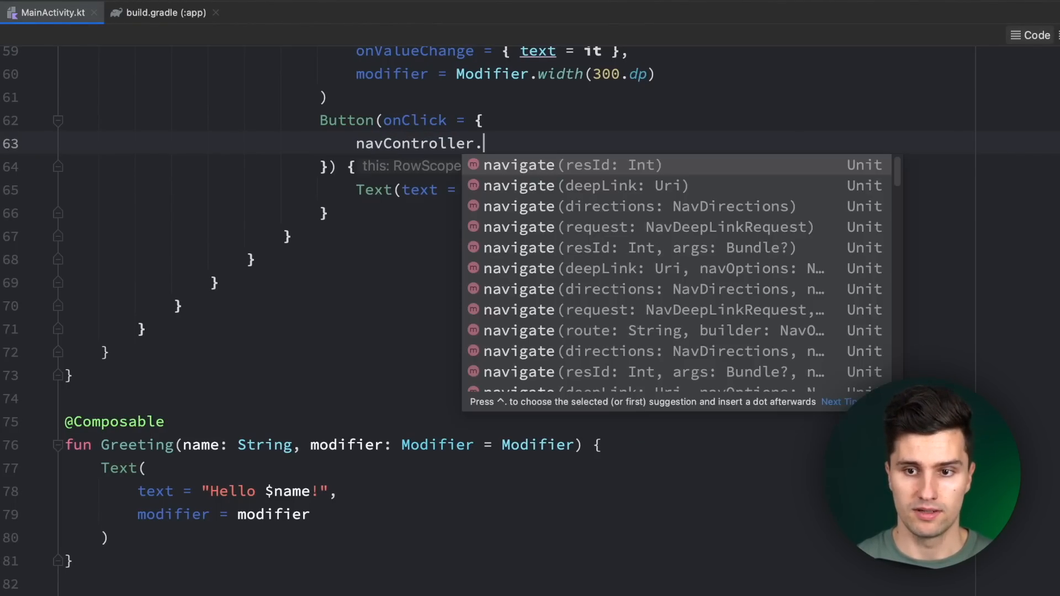
text(popBackStack())
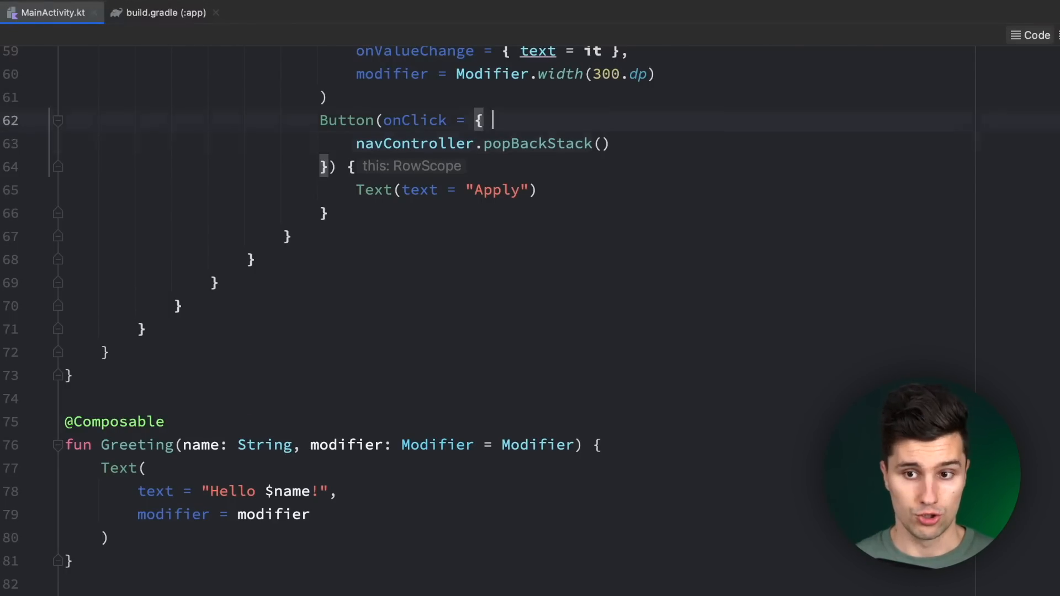
text(navController)
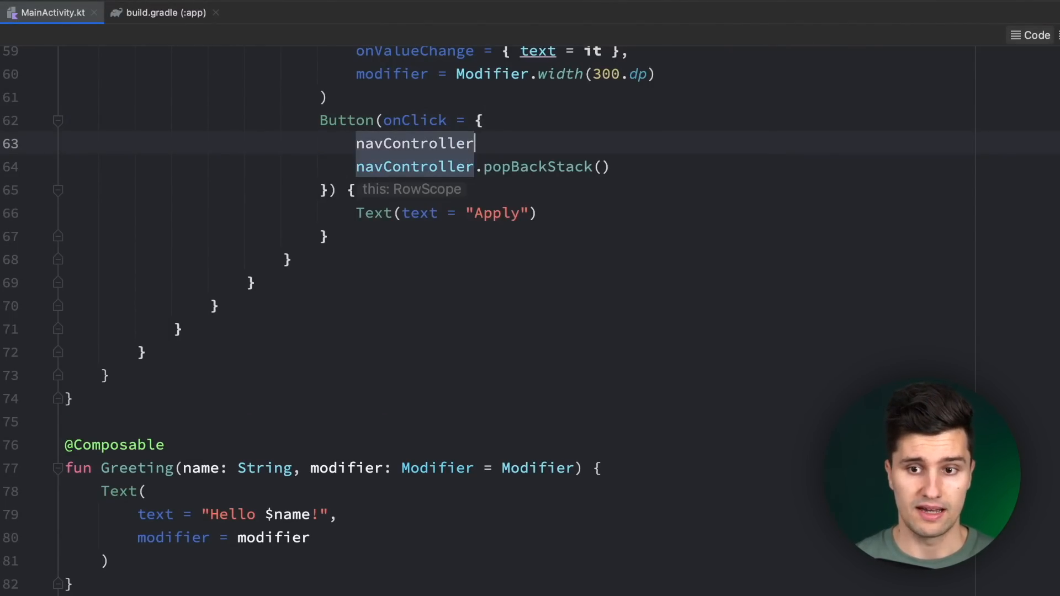
text(.previousBackStackEntry)
text(?.)
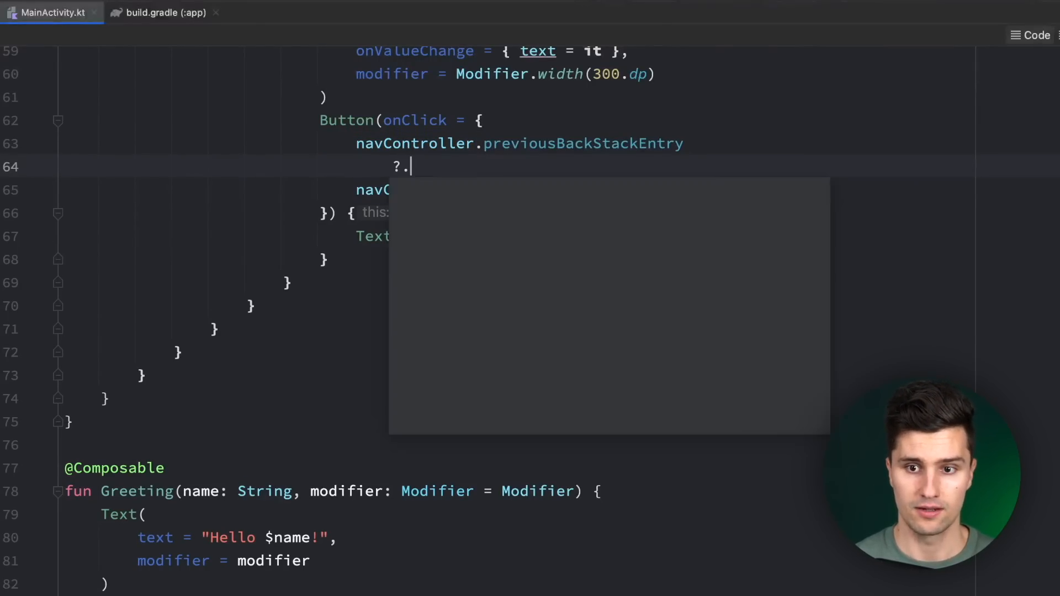
text(save)
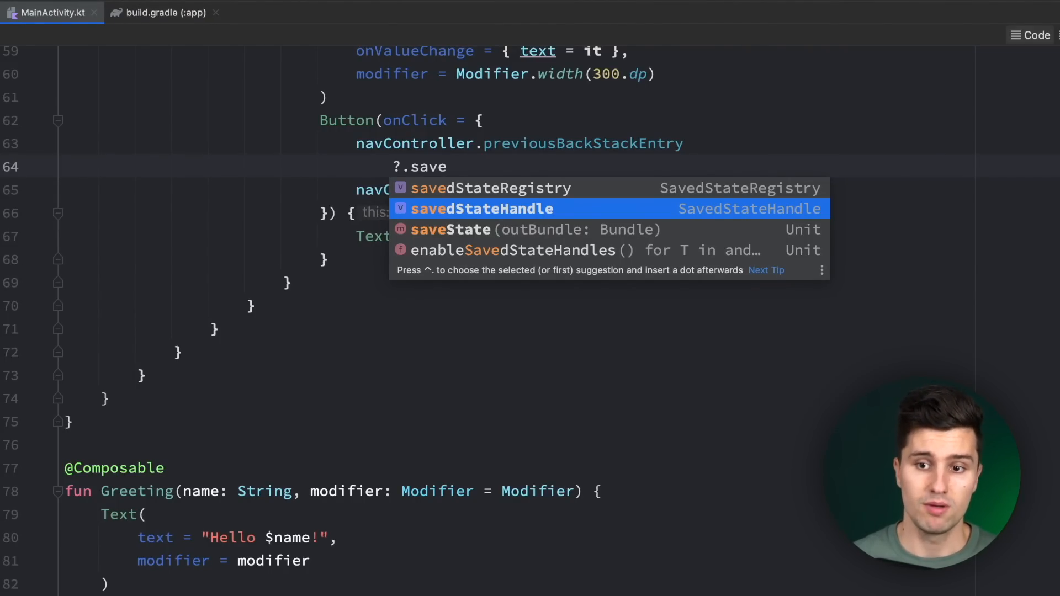
mouse_move(586, 210)
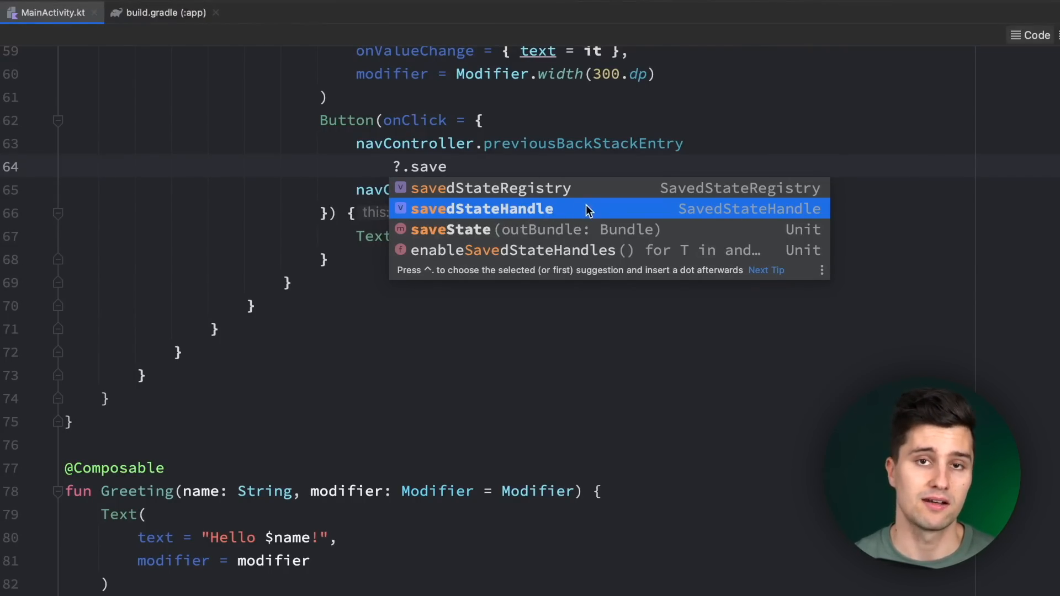
mouse_move(635, 185)
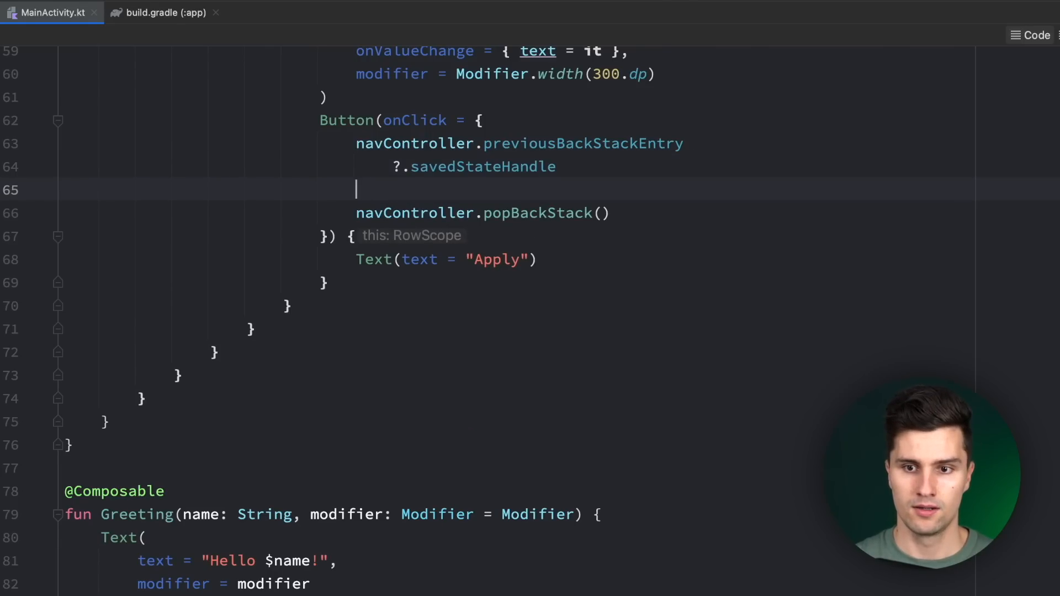
text(?.set()
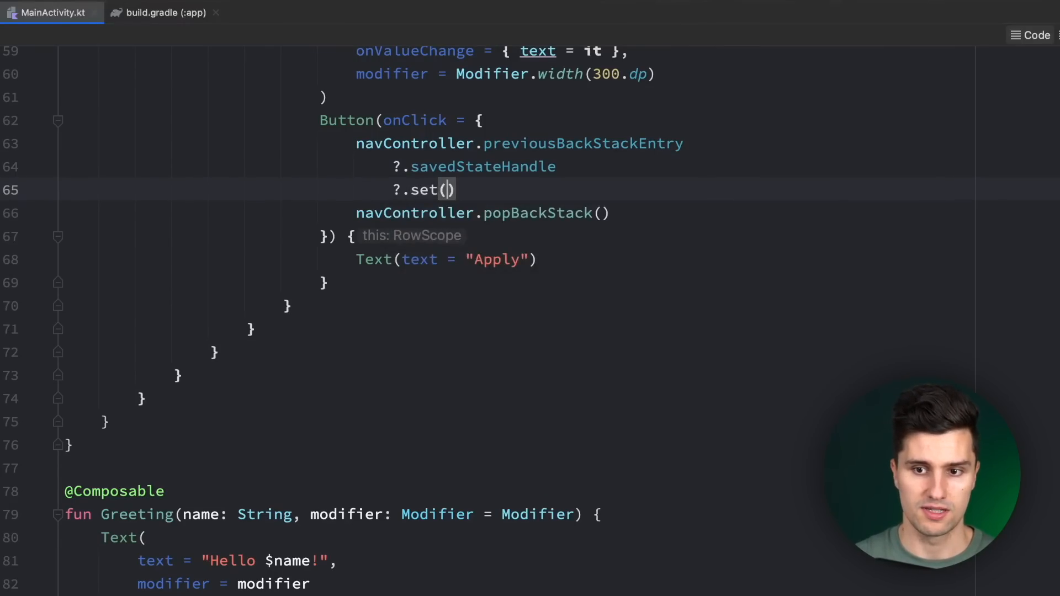
text("my_text",)
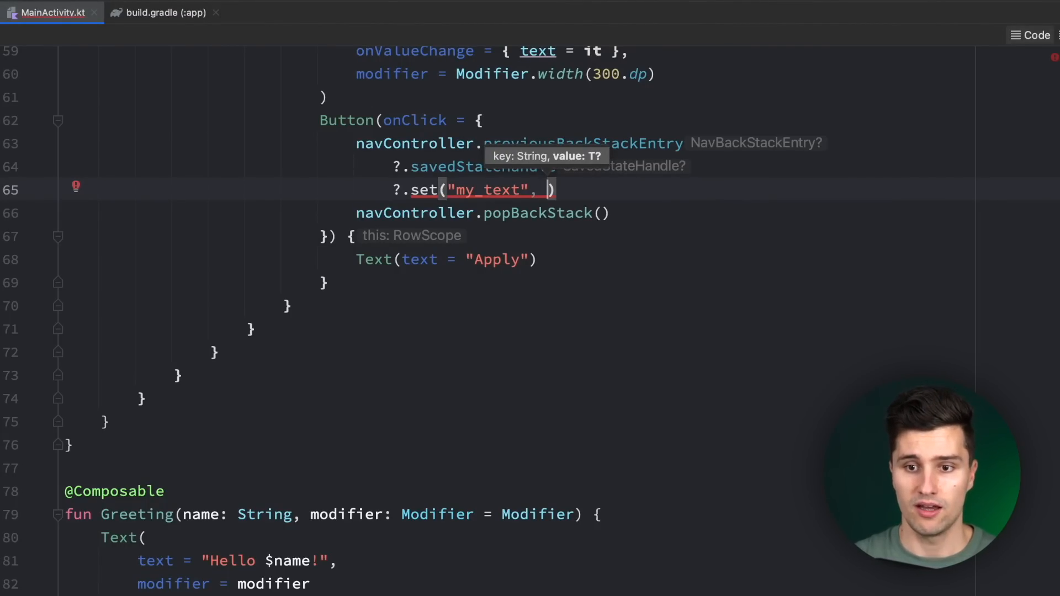
text(tex)
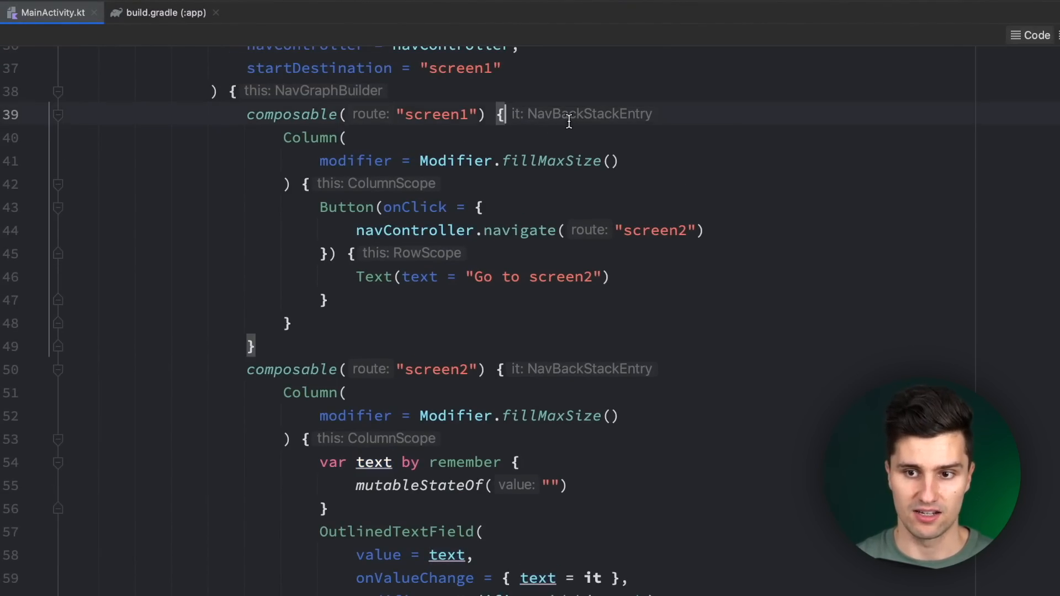
Read entry.savedStateHandle.get<String>("my_text") in screen1 and show it via text?.let { Text }.
text(entry ->)
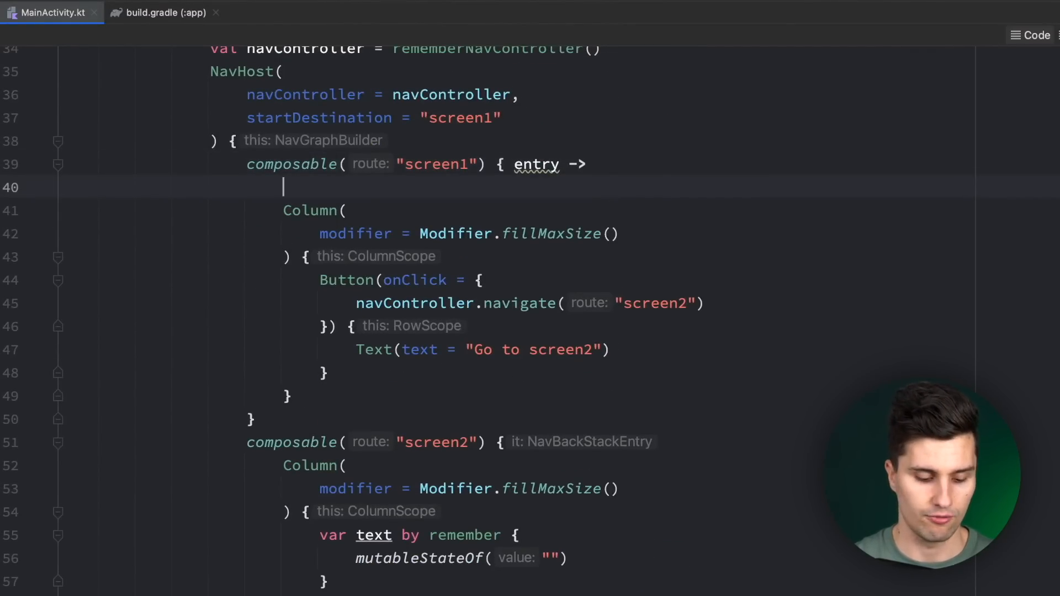
text(val text)
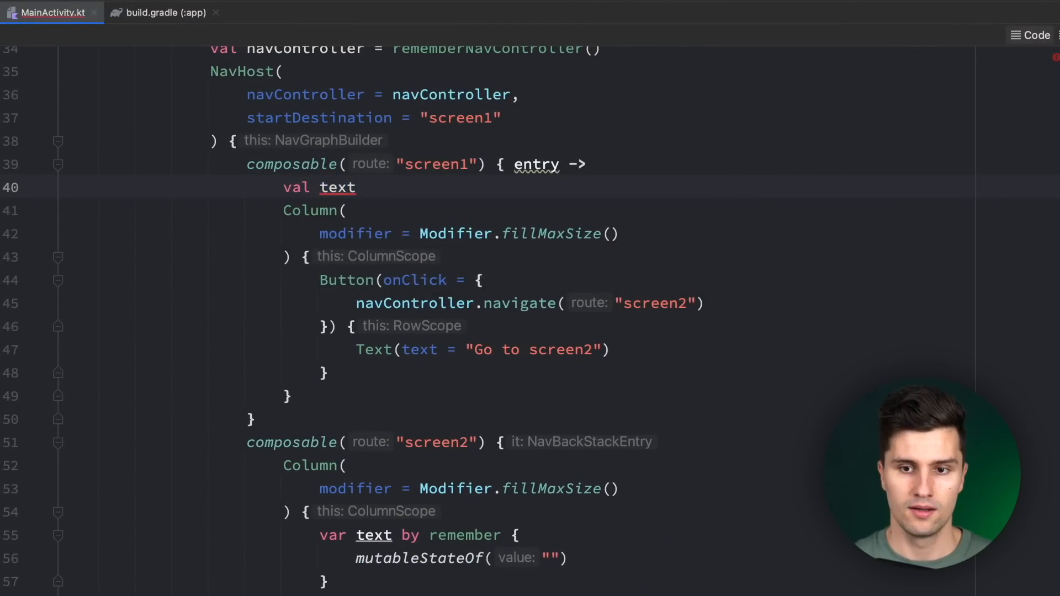
text(= entry.)
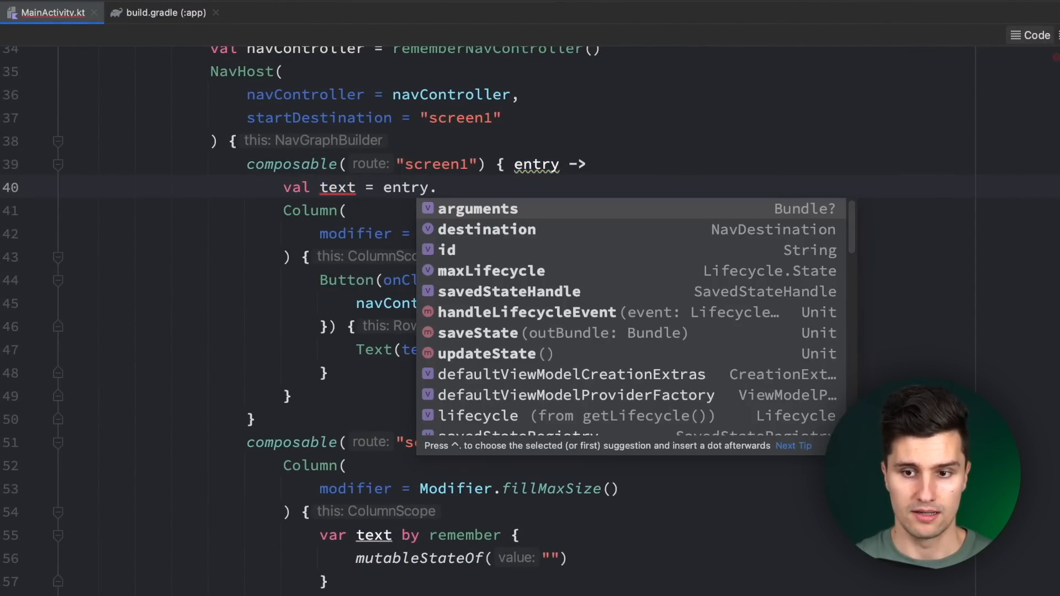
click(509, 291)
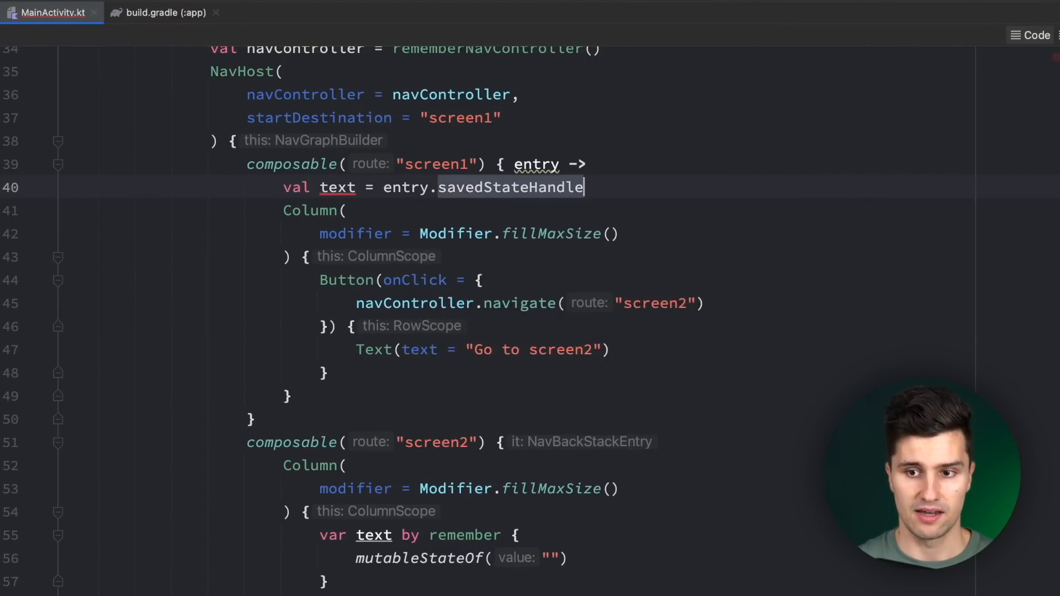
text(.get<>())
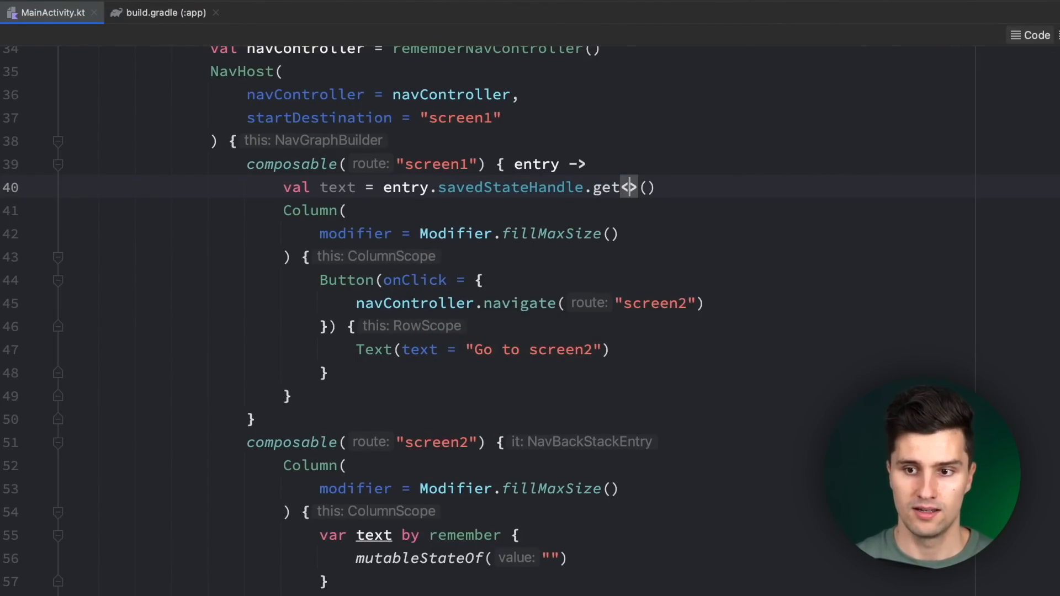
text(String)
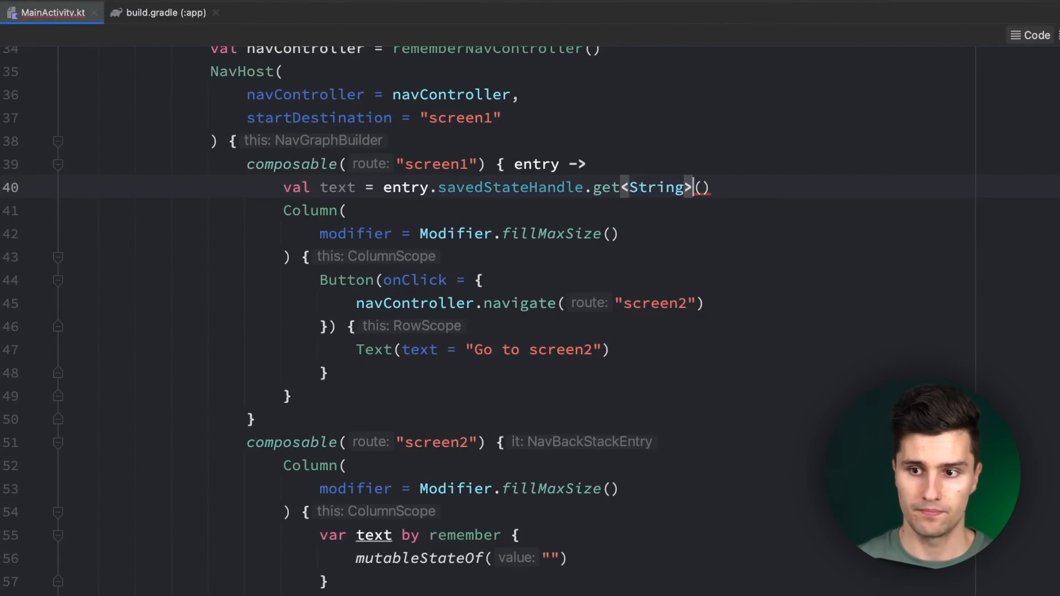
text("my")
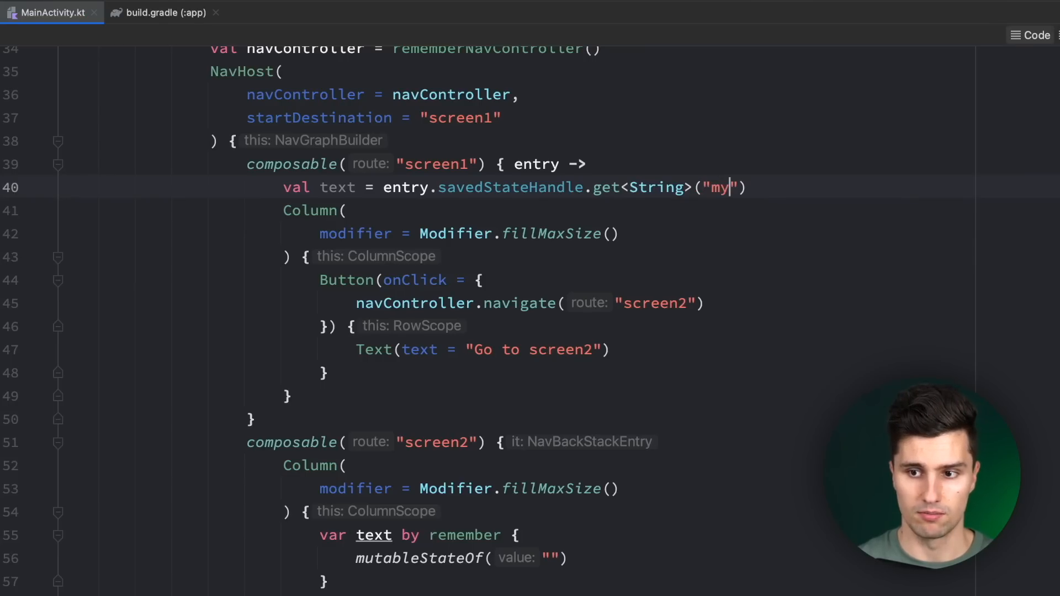
text(_text")
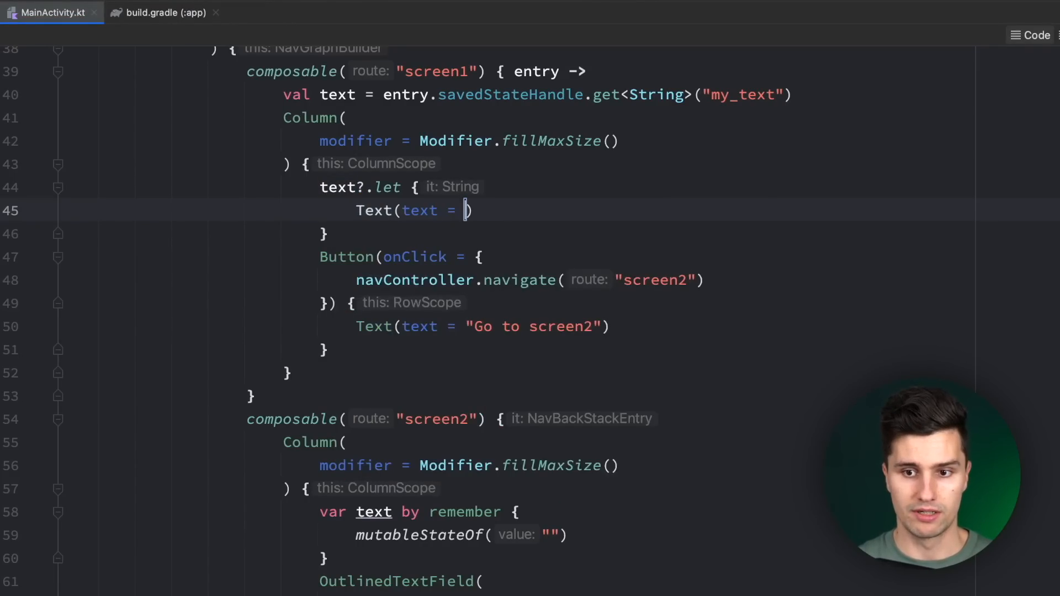
text(text)
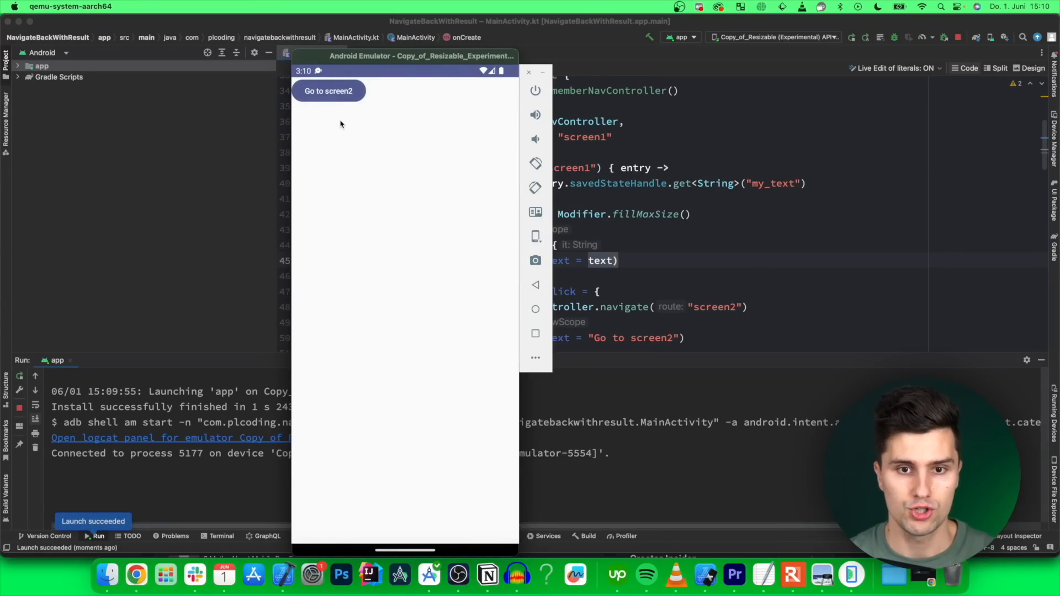
Test passing 'hel', then 'hello world', from screen2 back to screen1.
click(328, 90)
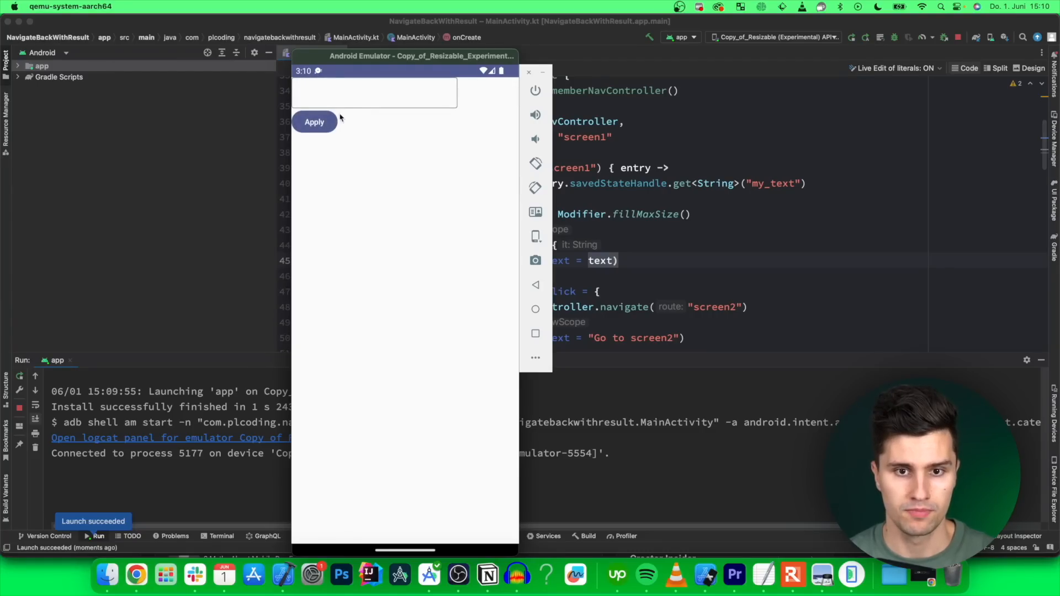
text(hello everyone)
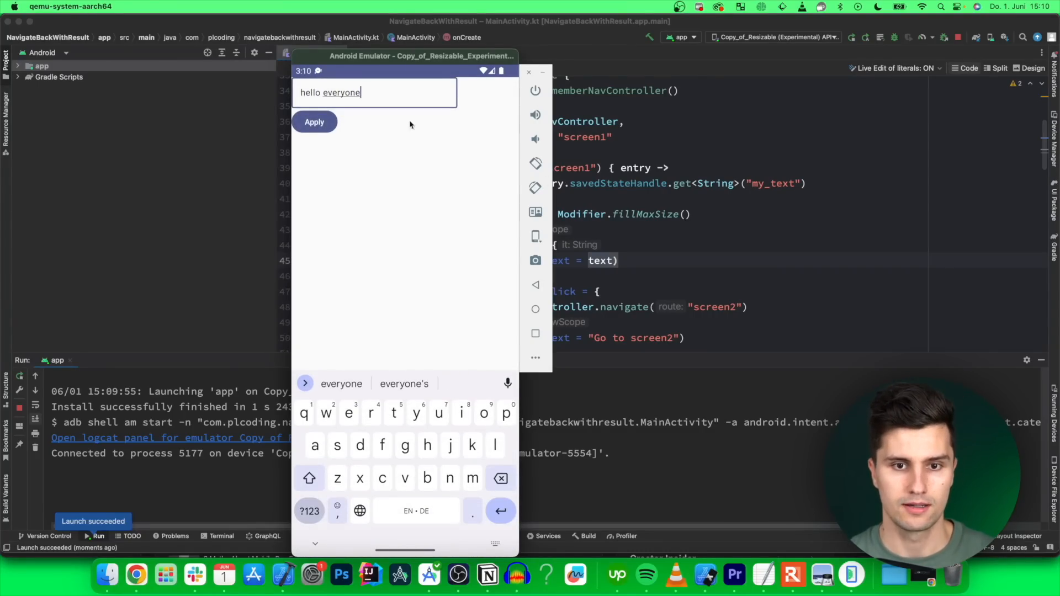
click(314, 122)
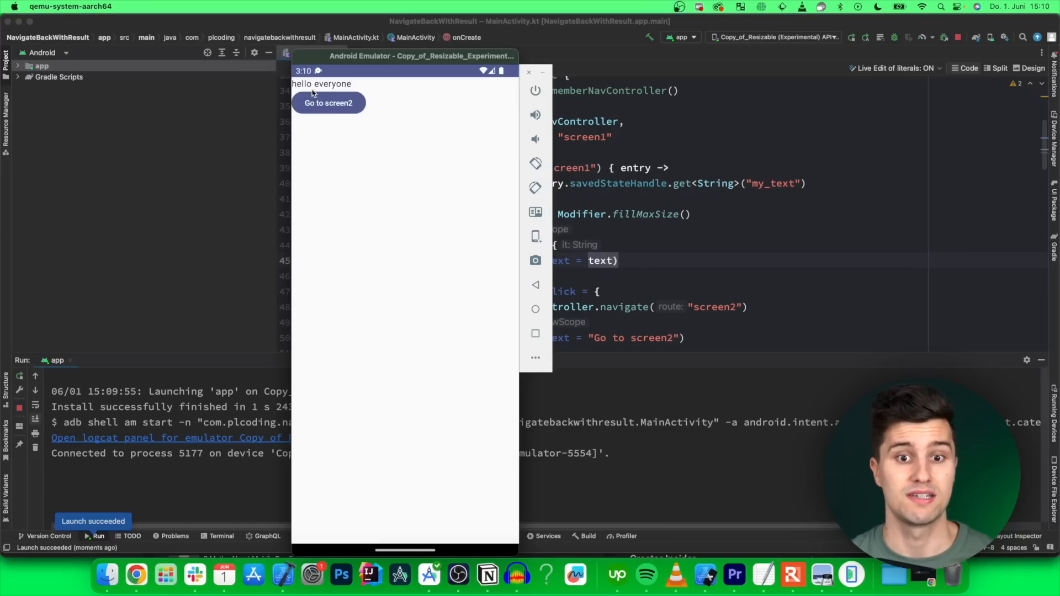
mouse_move(338, 106)
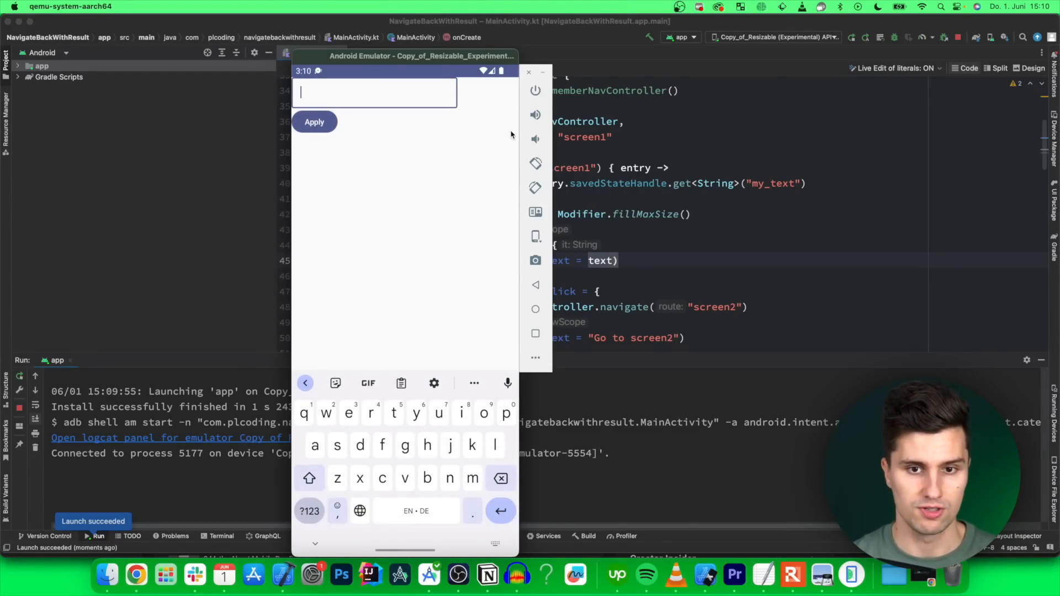
text(hello world)
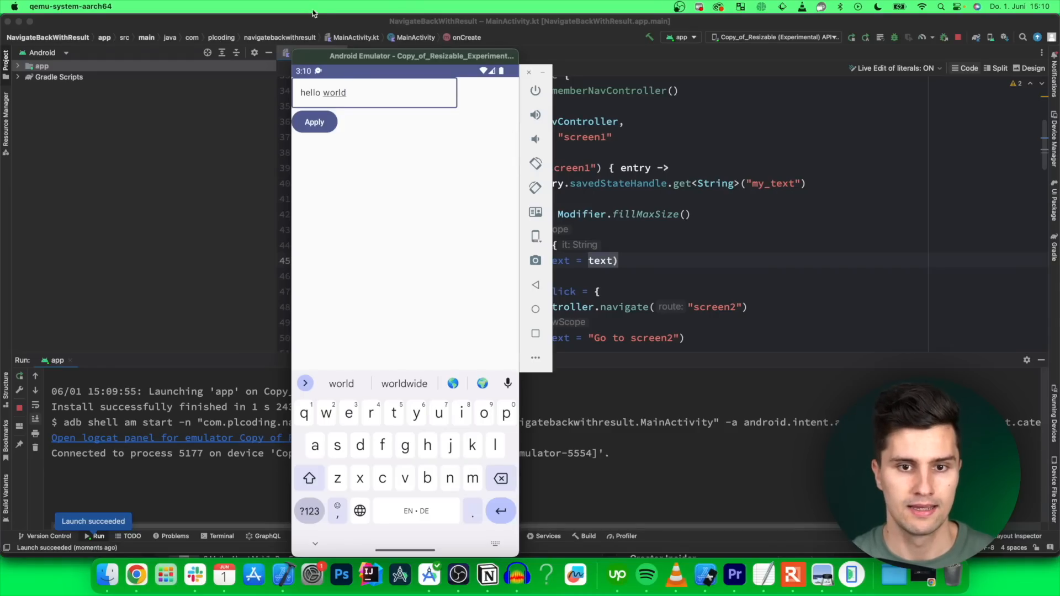
click(313, 122)
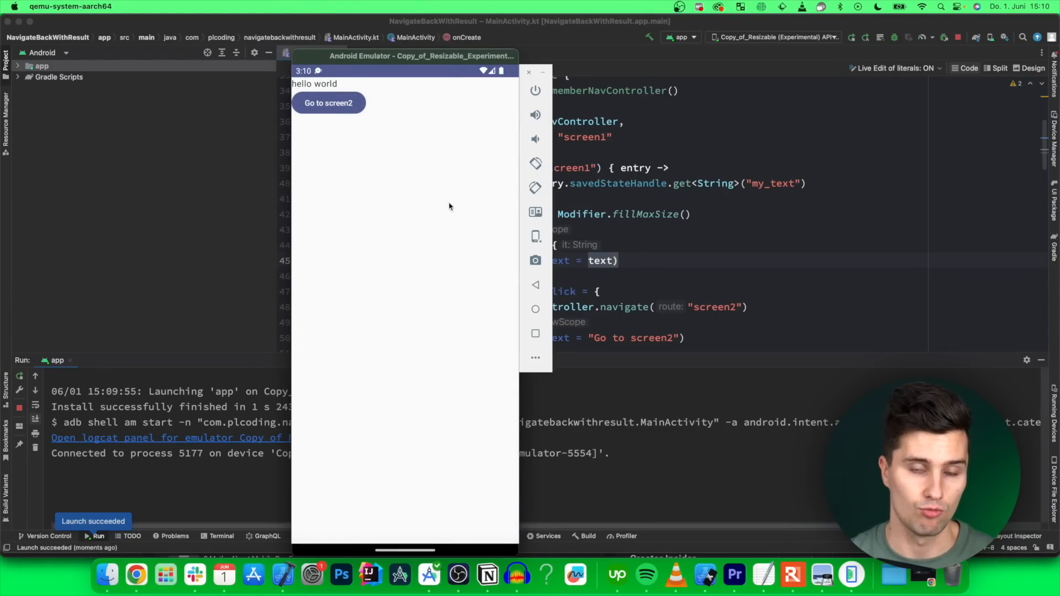